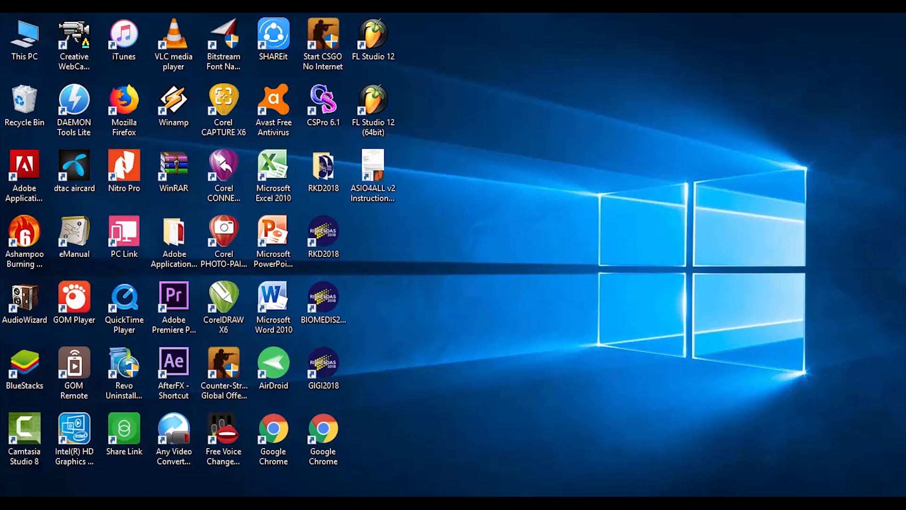
Step: Launch Premiere Pro CC 2015 from the desktop shortcut and minimize its Welcome window
{"action": "double_click", "coordinate": [173, 295]}
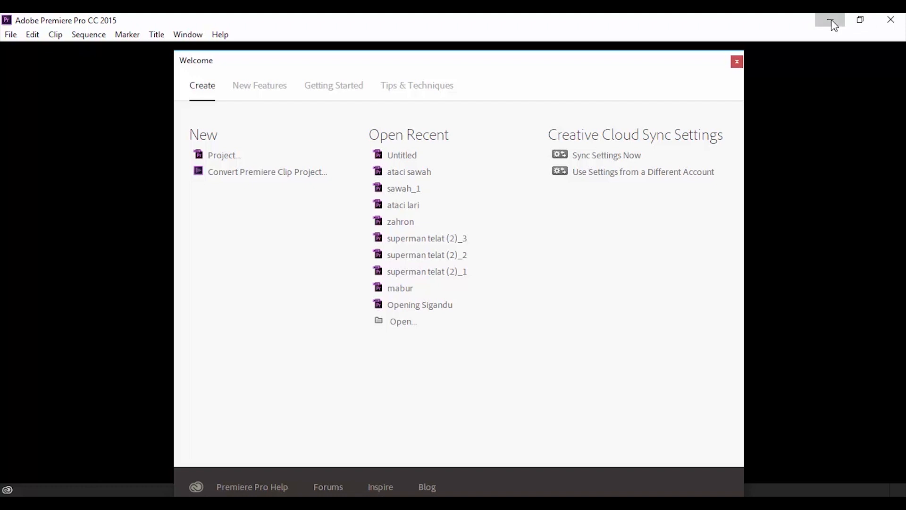
{"action": "left_click", "coordinate": [738, 61]}
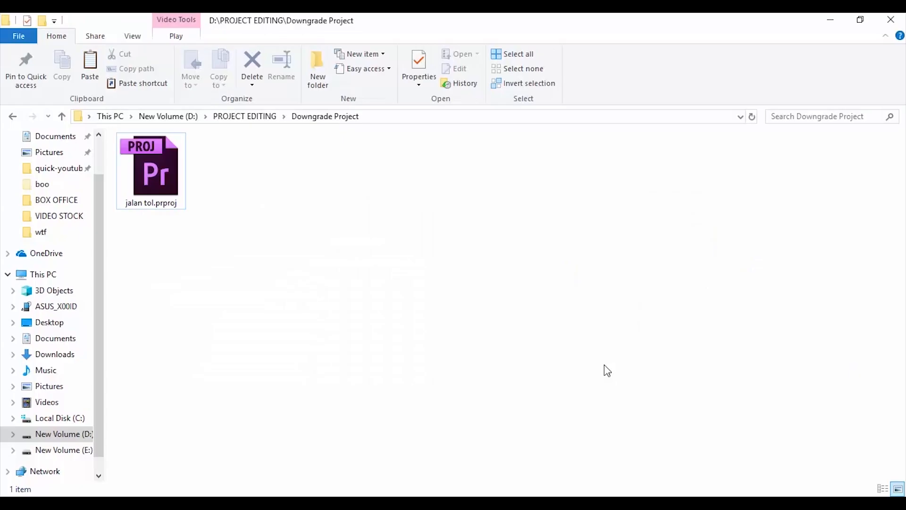
Step: Try opening jalan tol.prproj in Premiere Pro CC 2015, hitting the newer-version error
{"action": "left_click", "coordinate": [150, 168]}
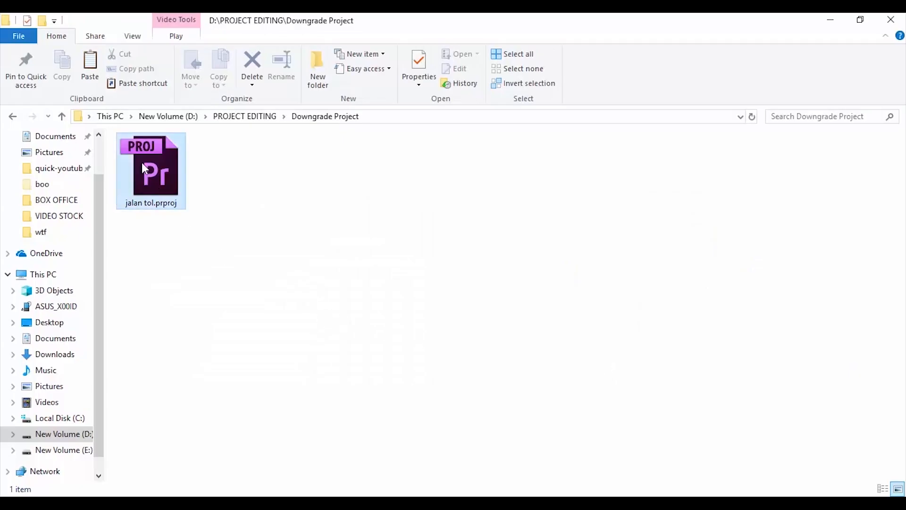
{"action": "left_click", "coordinate": [150, 168]}
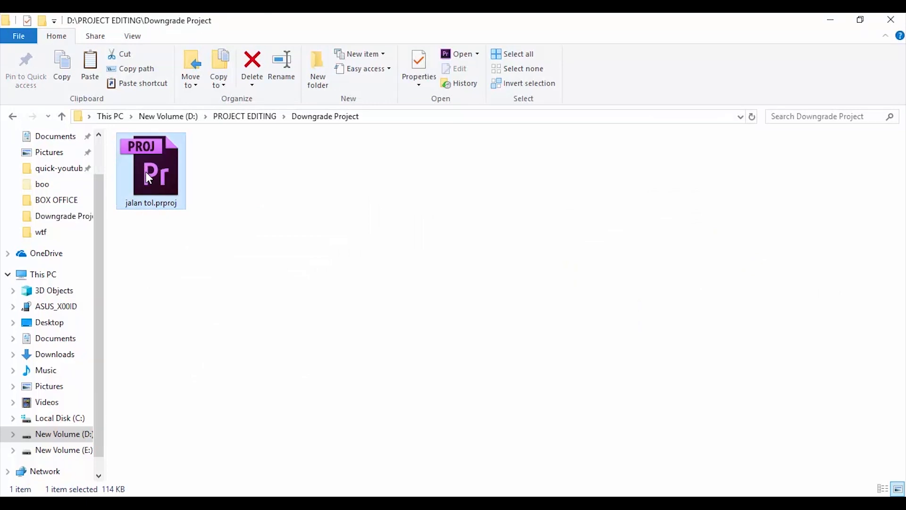
{"action": "double_click", "coordinate": [150, 171]}
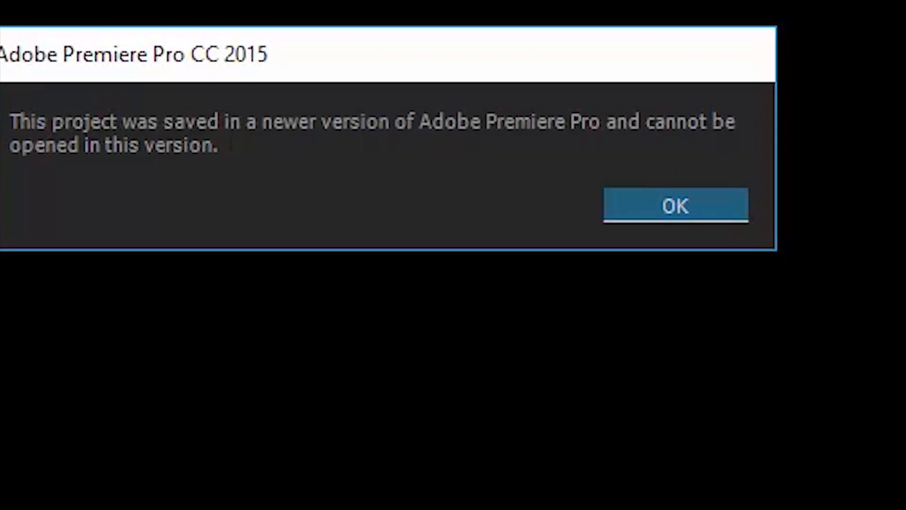
{"action": "mouse_move", "coordinate": [567, 153]}
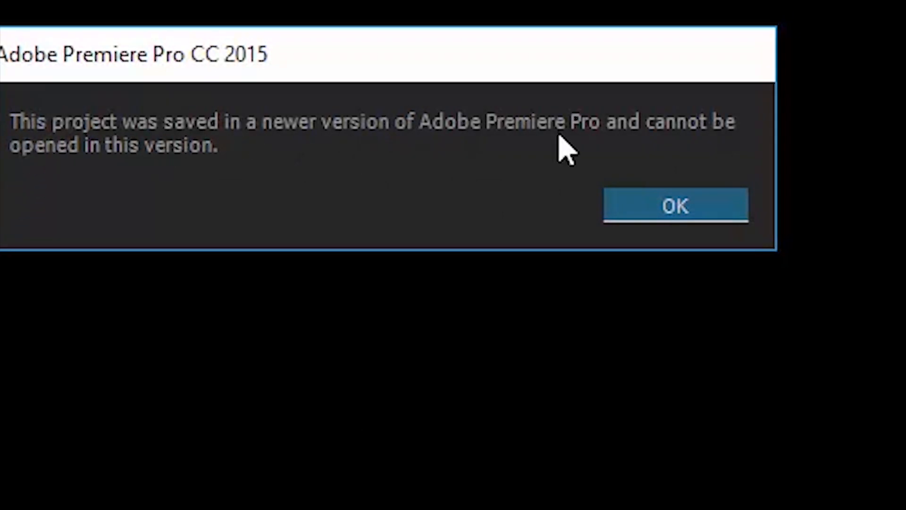
{"action": "mouse_move", "coordinate": [60, 171]}
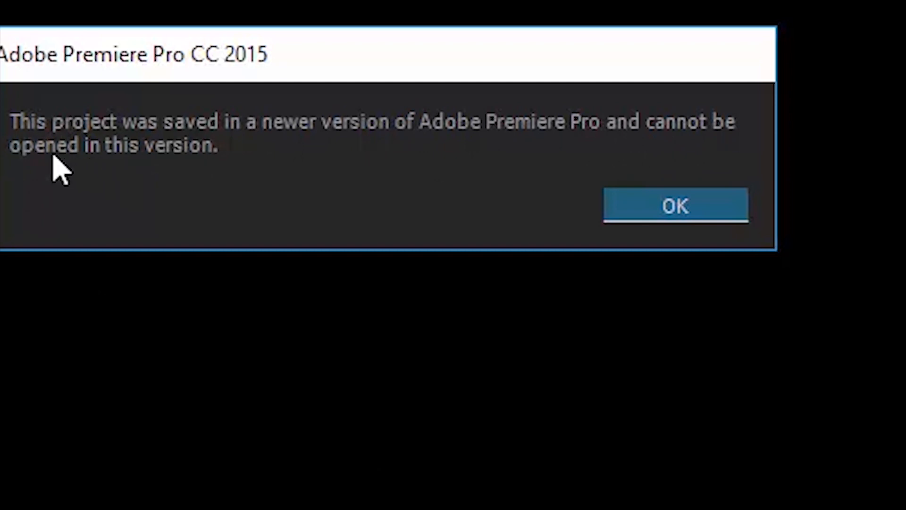
{"action": "mouse_move", "coordinate": [248, 92]}
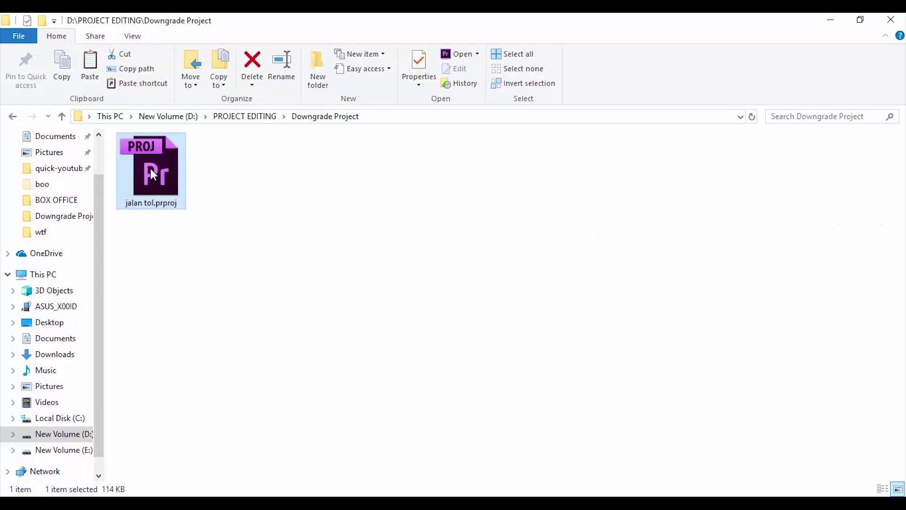
Step: Duplicate jalan tol.prproj in the folder and rename the copy to Turun.prproj
{"action": "right_click", "coordinate": [151, 171]}
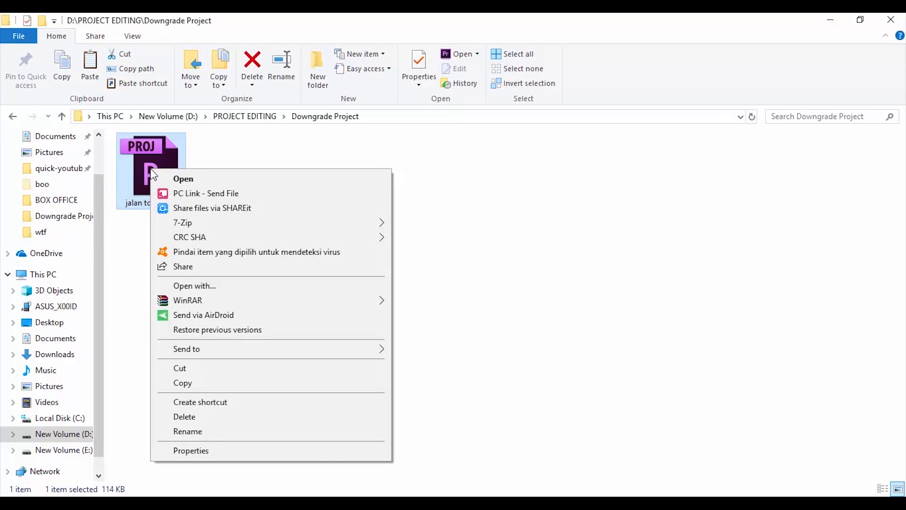
{"action": "mouse_move", "coordinate": [185, 382]}
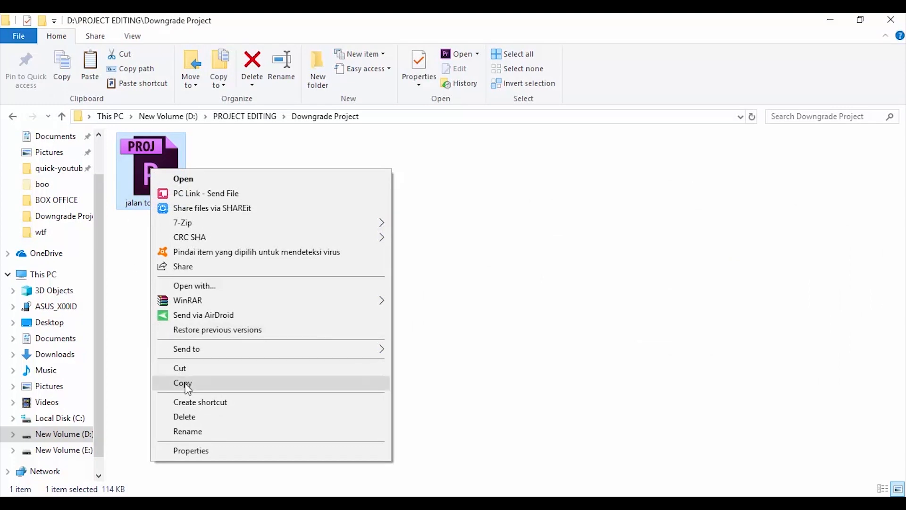
{"action": "left_click", "coordinate": [182, 382]}
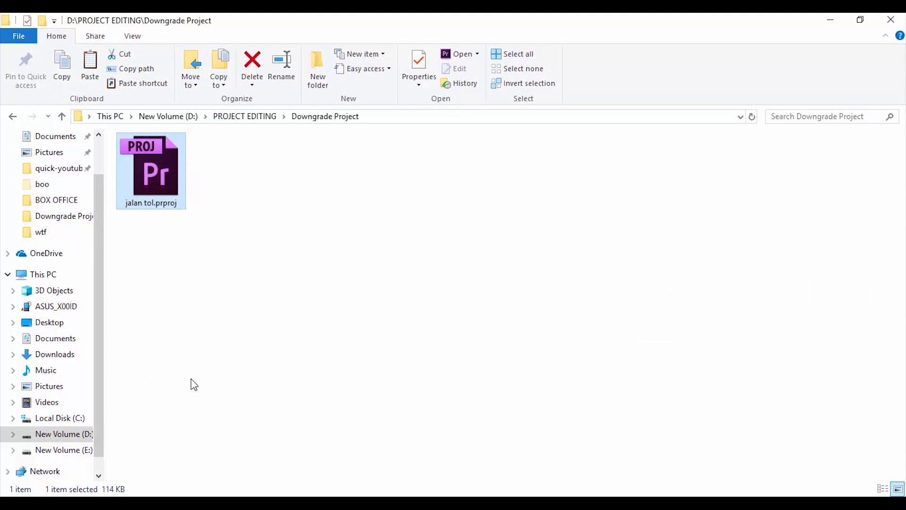
{"action": "double_click", "coordinate": [150, 168]}
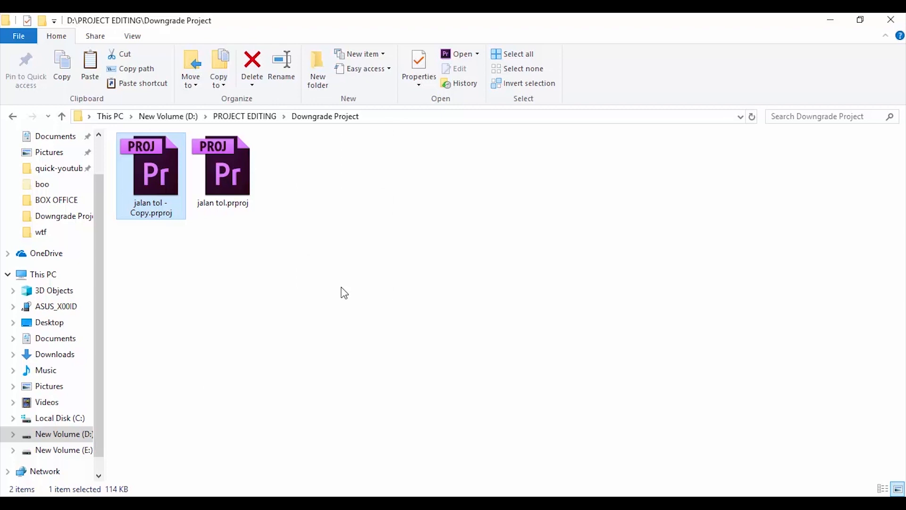
{"action": "mouse_move", "coordinate": [156, 210]}
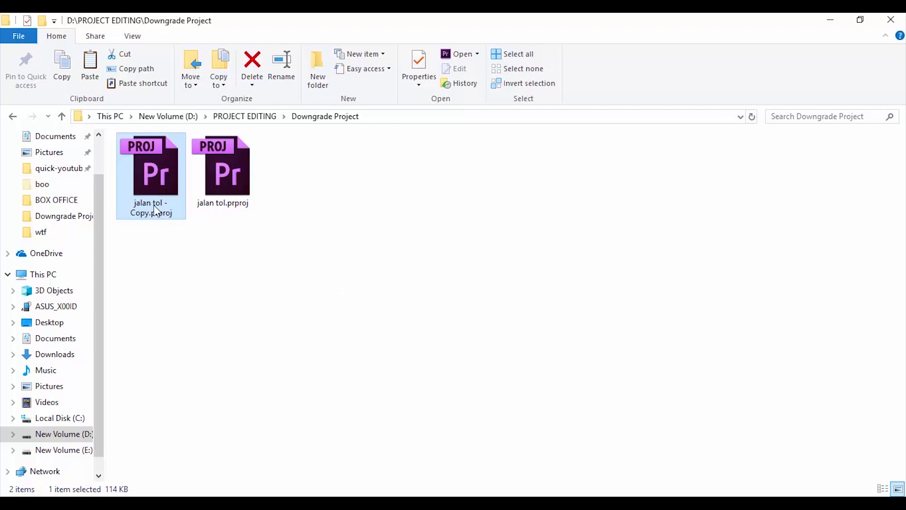
{"action": "left_click", "coordinate": [150, 207]}
{"action": "type", "text": "Turun"}
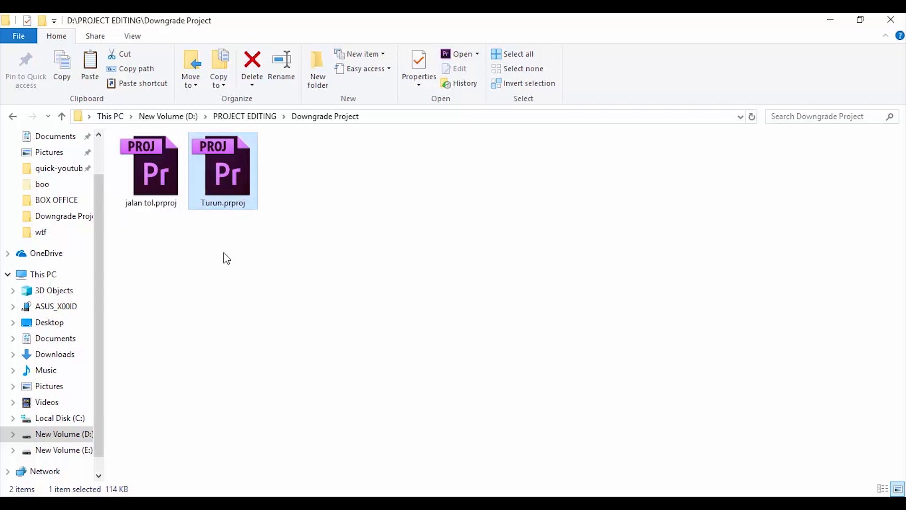
{"action": "mouse_move", "coordinate": [246, 176]}
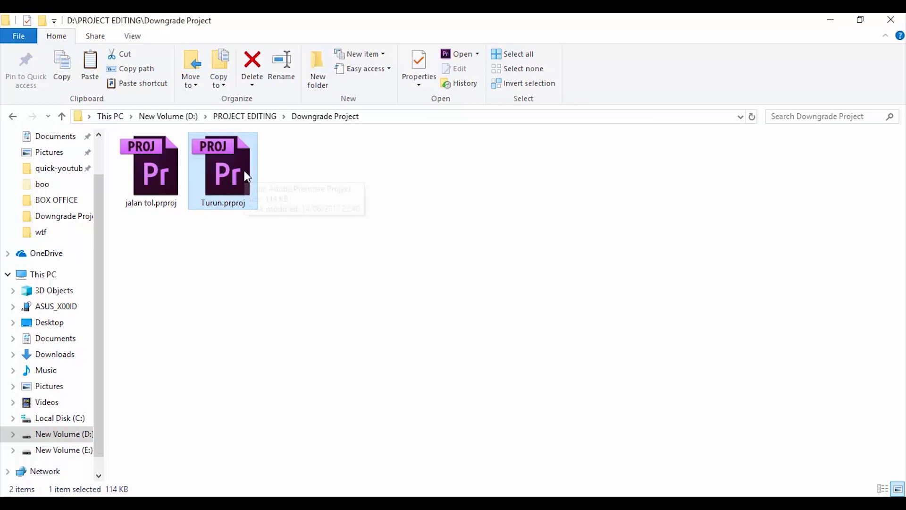
{"action": "right_click", "coordinate": [223, 170]}
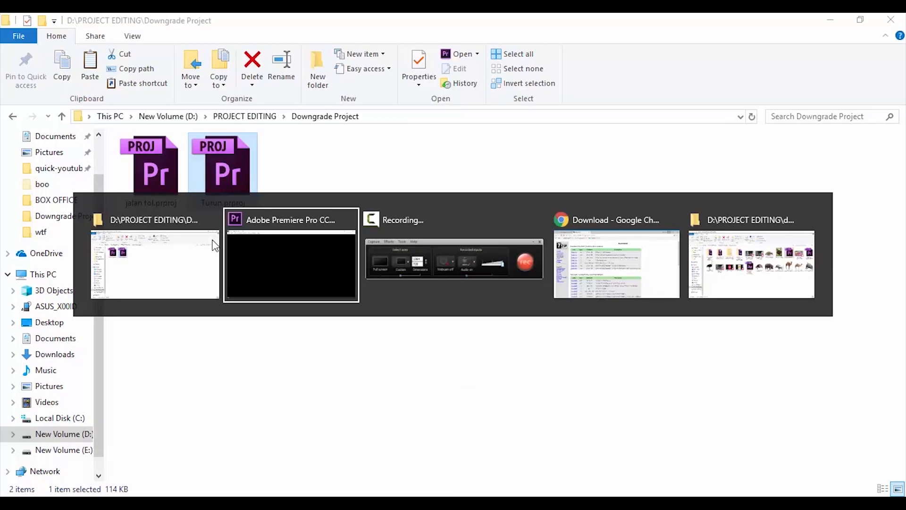
{"action": "left_click", "coordinate": [615, 263]}
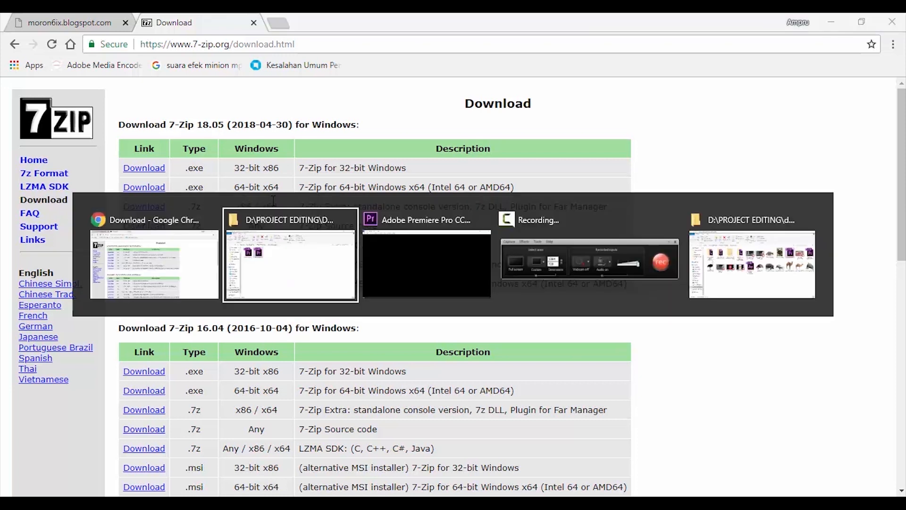
{"action": "left_click", "coordinate": [290, 254]}
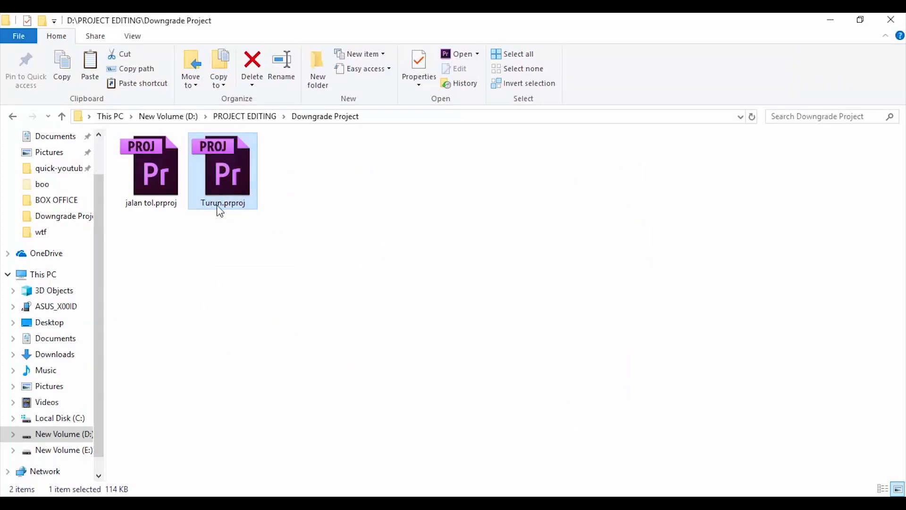
Step: Extract Turun.prproj with 7-Zip into an extensionless Turun file and select it
{"action": "right_click", "coordinate": [223, 171]}
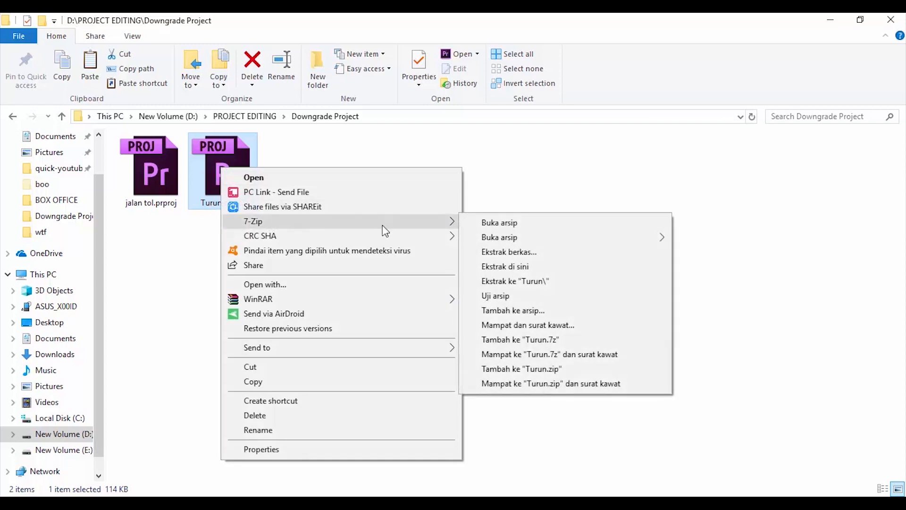
{"action": "mouse_move", "coordinate": [515, 272]}
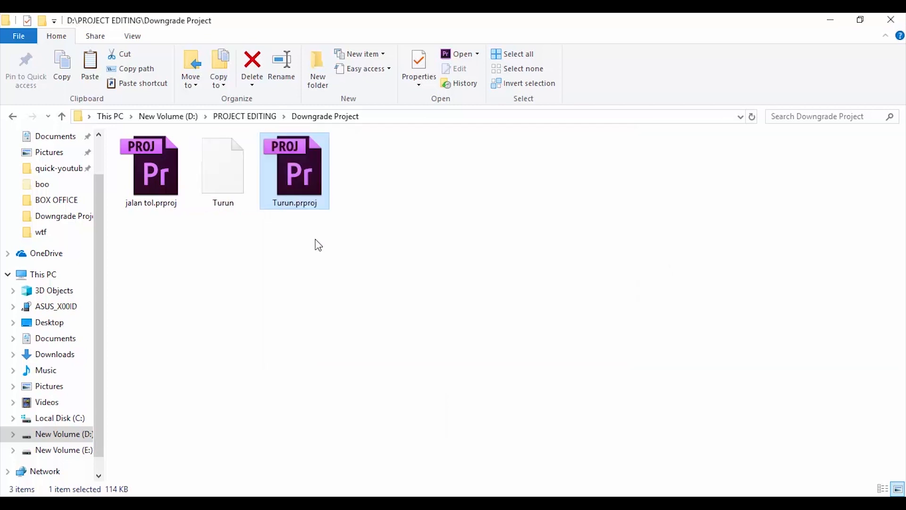
{"action": "left_click", "coordinate": [223, 168]}
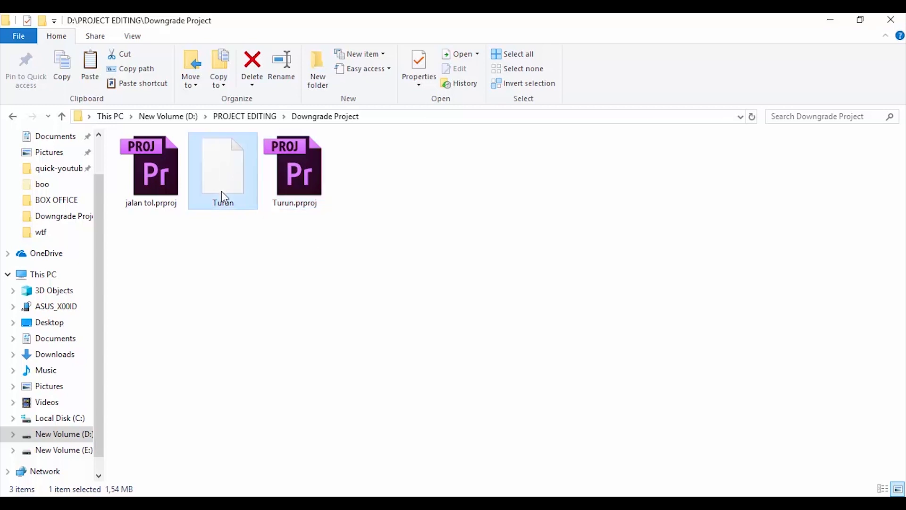
{"action": "mouse_move", "coordinate": [225, 185]}
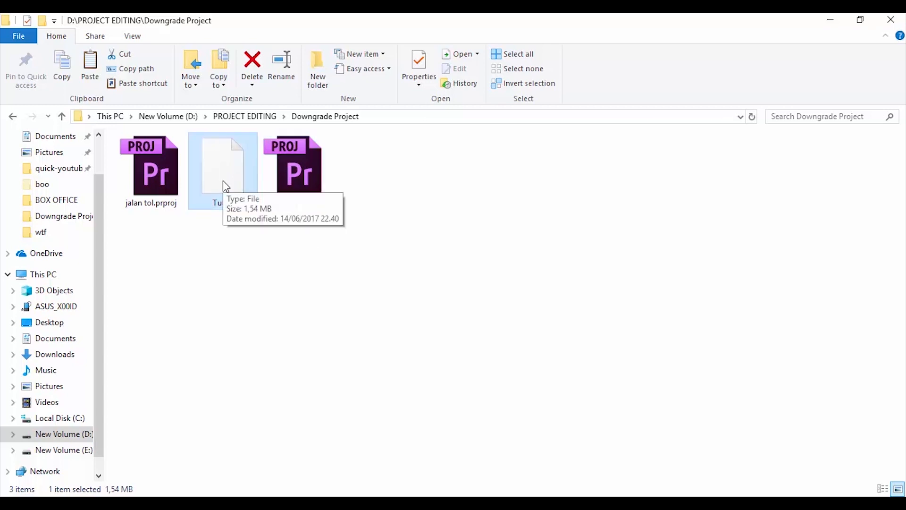
{"action": "right_click", "coordinate": [223, 170]}
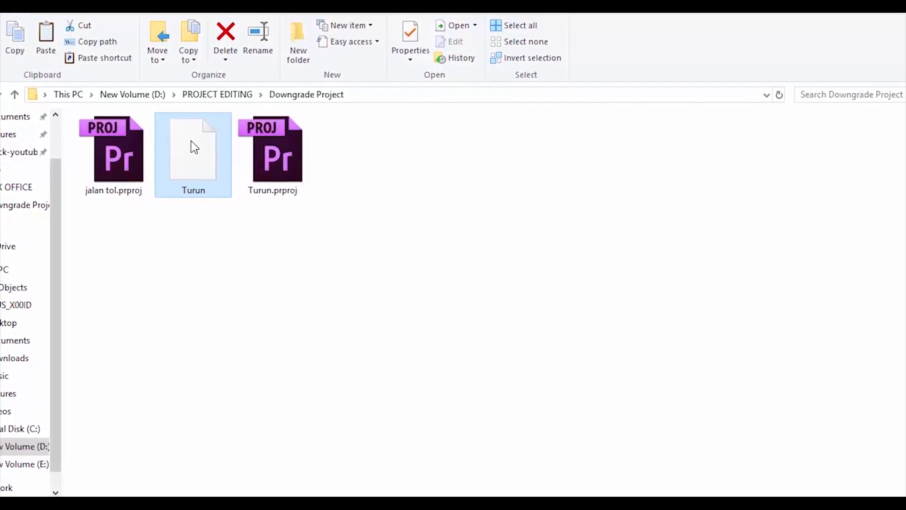
Step: Open the extracted Turun file in Notepad via Open with, showing its project XML
{"action": "double_click", "coordinate": [192, 153]}
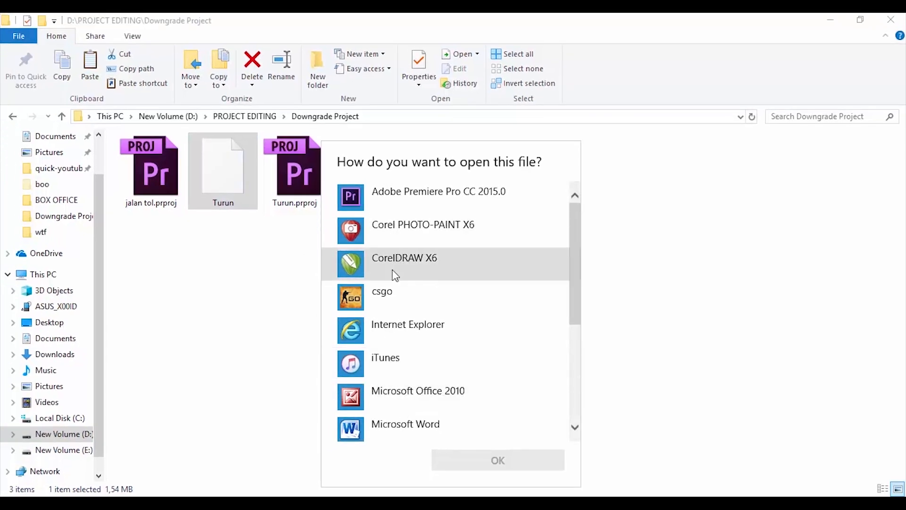
{"action": "scroll", "scroll_direction": "down", "scroll_amount": 3}
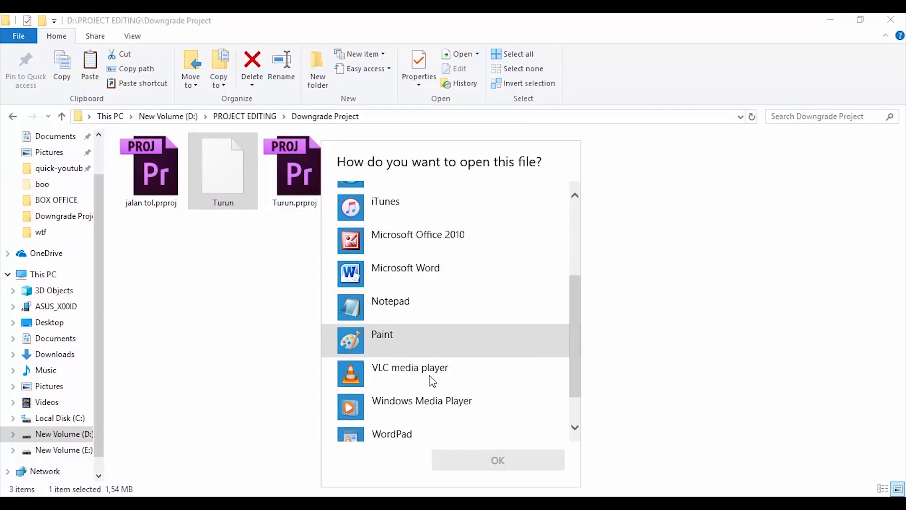
{"action": "left_click", "coordinate": [390, 306]}
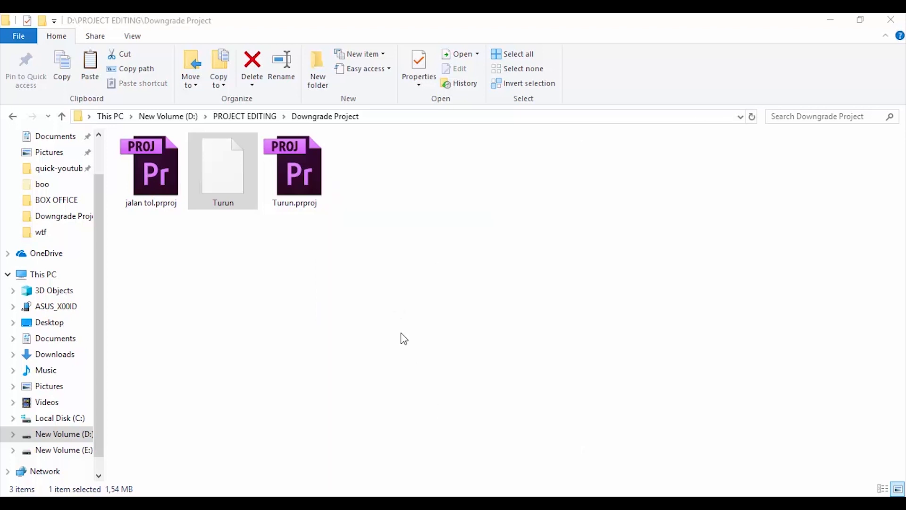
{"action": "double_click", "coordinate": [223, 168]}
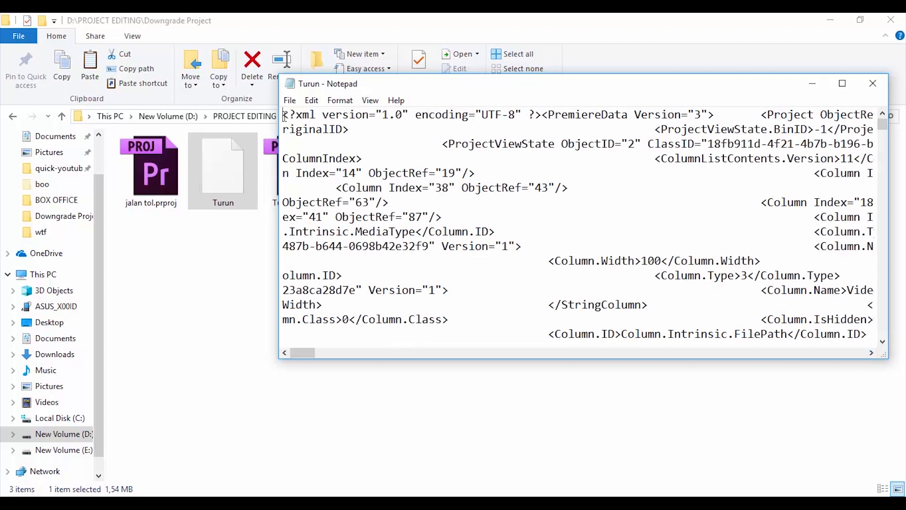
Step: Maximize Notepad, locate the Project ObjectID="1" tag, change Version="32" to "1" and save
{"action": "left_click", "coordinate": [842, 83]}
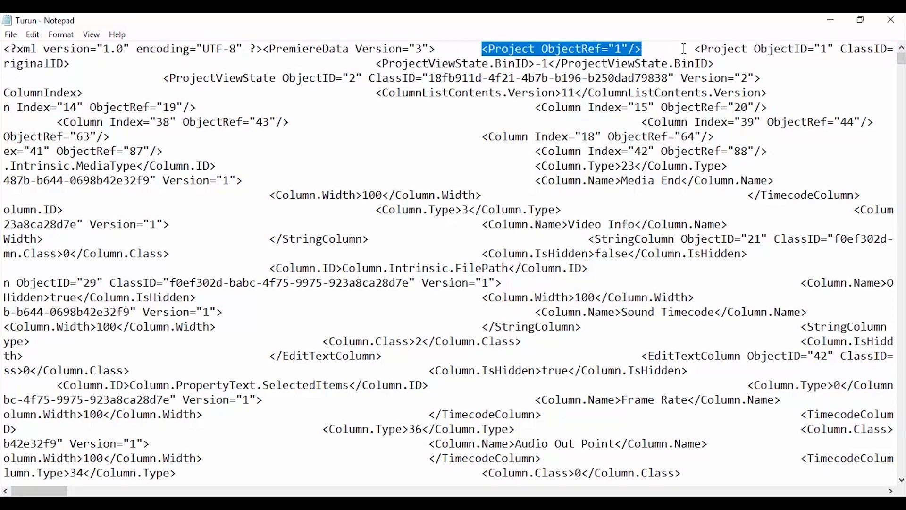
{"action": "scroll", "scroll_direction": "right", "scroll_amount": 3}
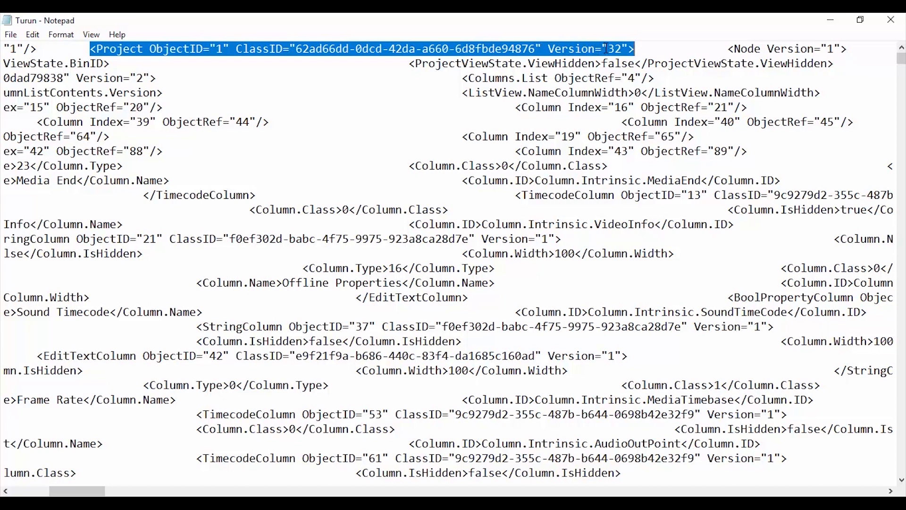
{"action": "mouse_move", "coordinate": [253, 465]}
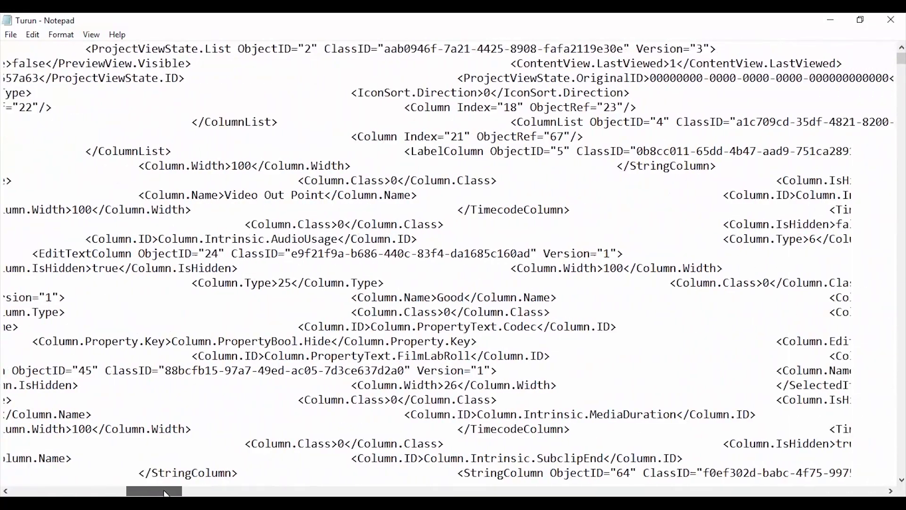
{"action": "scroll", "scroll_direction": "left", "scroll_amount": 3}
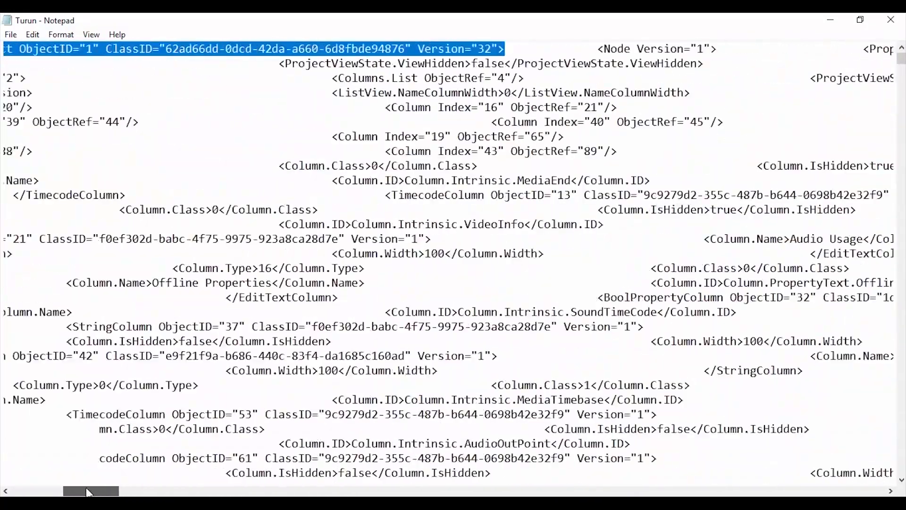
{"action": "scroll", "scroll_direction": "left", "scroll_amount": 3}
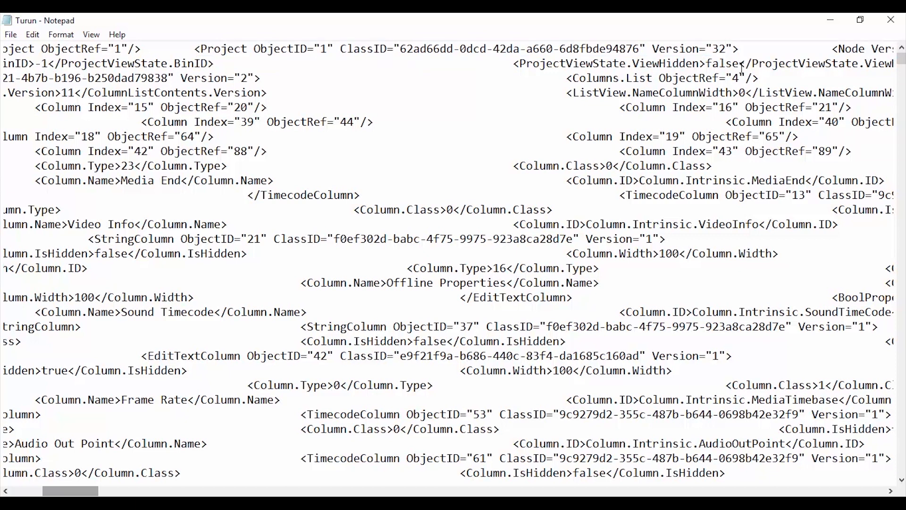
{"action": "scroll", "scroll_direction": "right", "scroll_amount": 3}
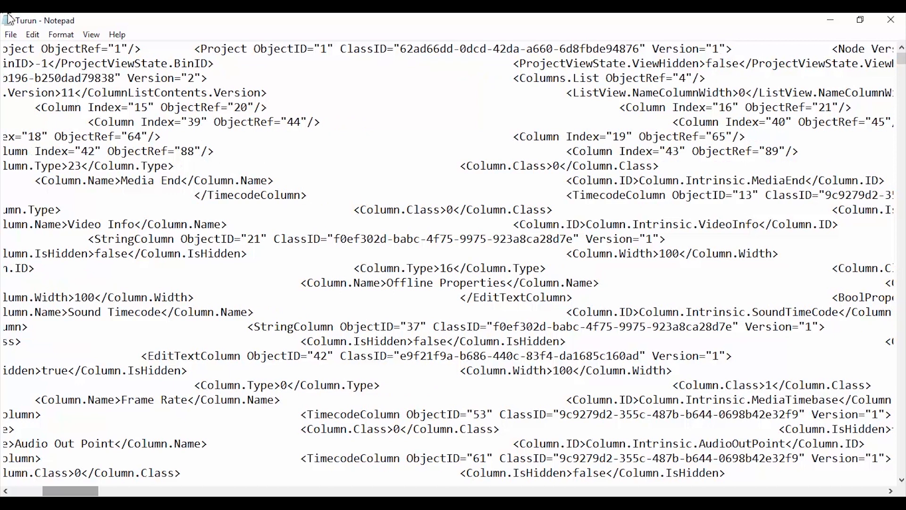
{"action": "left_click", "coordinate": [9, 34]}
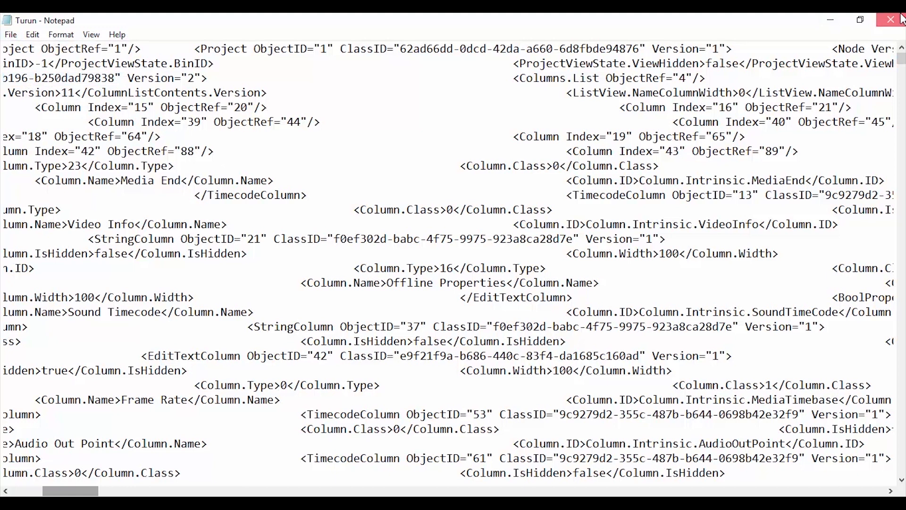
Step: Compress the edited Turun file with 7-Zip into a gzip archive, Turun.gz
{"action": "right_click", "coordinate": [223, 168]}
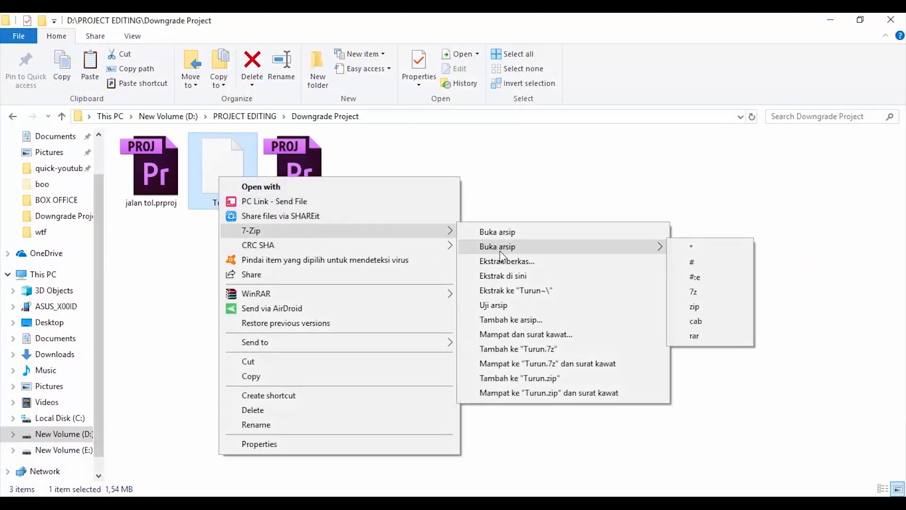
{"action": "mouse_move", "coordinate": [503, 275]}
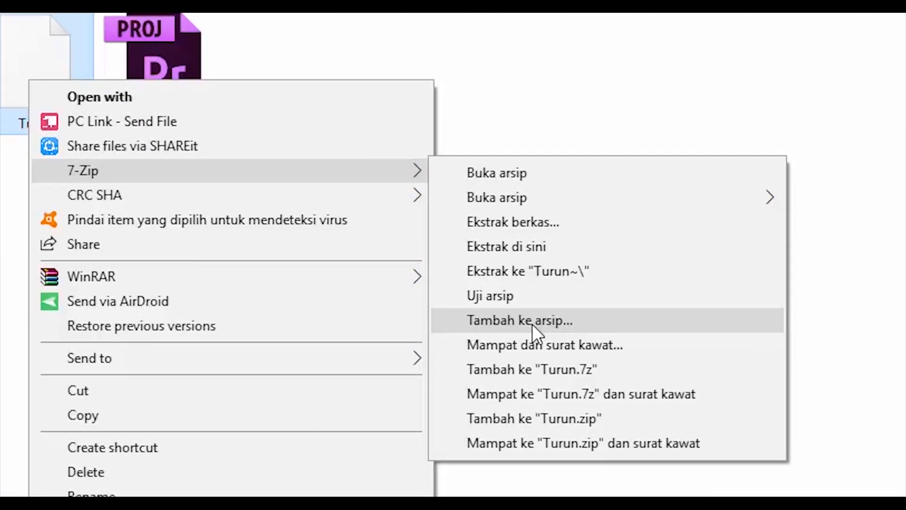
{"action": "left_click", "coordinate": [520, 320]}
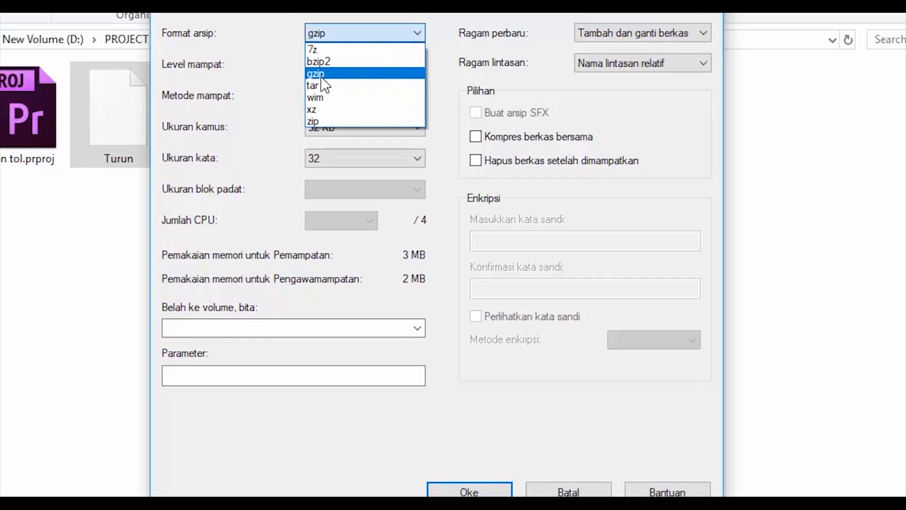
{"action": "left_click", "coordinate": [316, 74]}
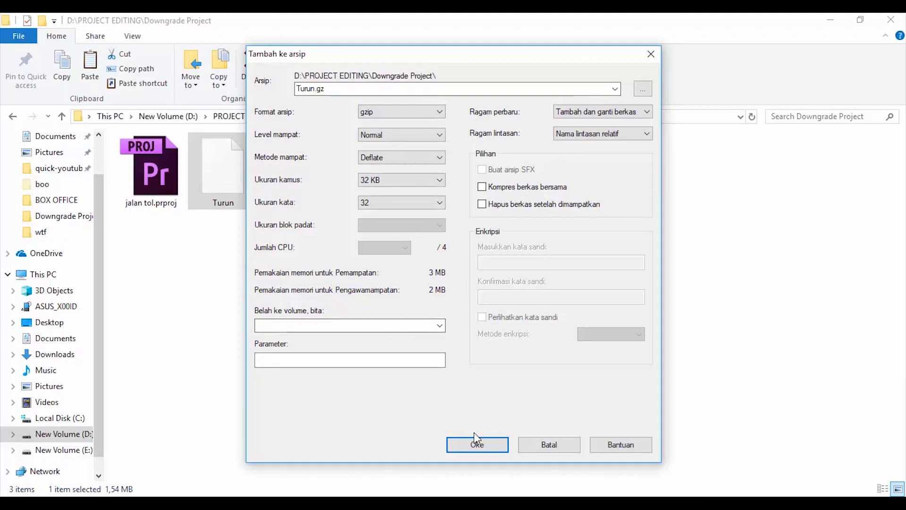
{"action": "left_click", "coordinate": [475, 445]}
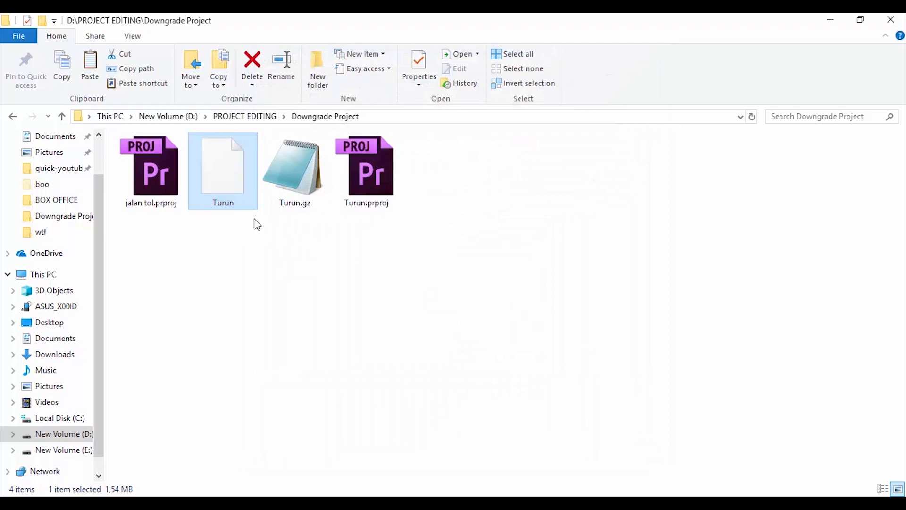
Step: Rename Turun.gz with a .prproj extension, accepting the name Turun (2).prproj
{"action": "left_click", "coordinate": [294, 170]}
{"action": "type", "text": "prproj"}
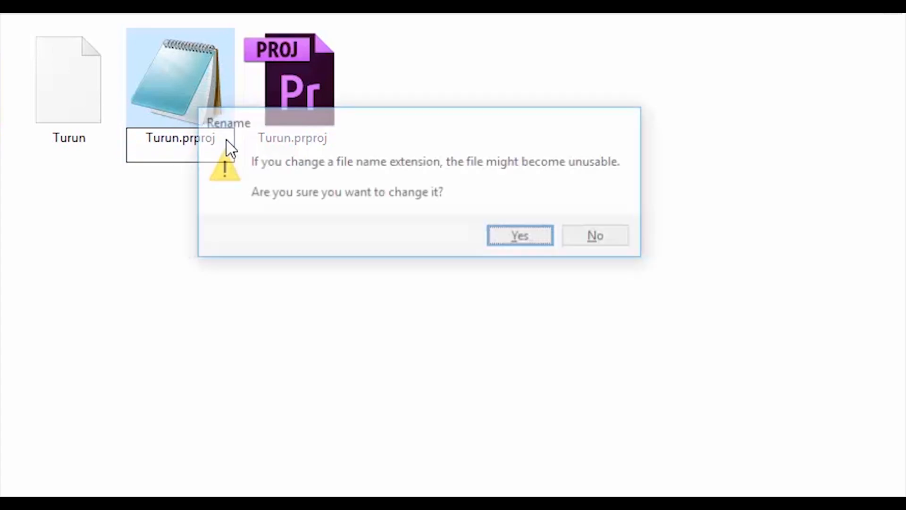
{"action": "left_click", "coordinate": [518, 235]}
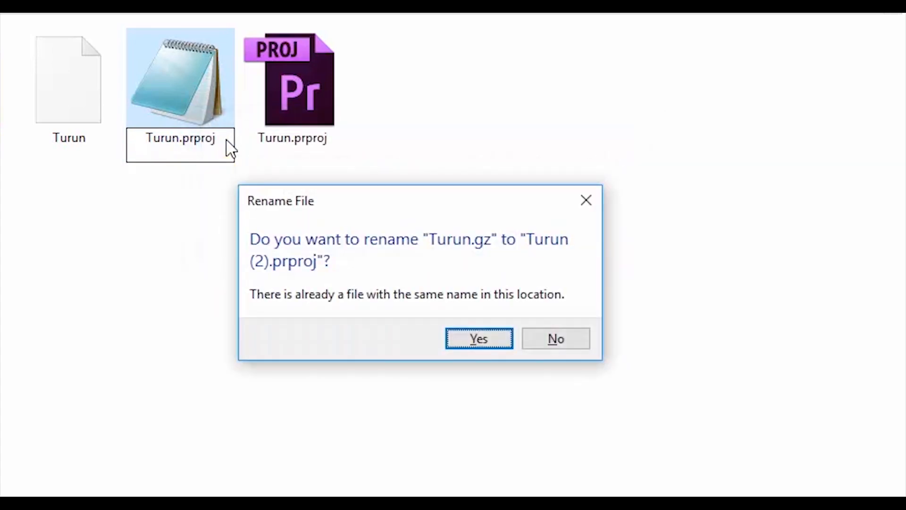
{"action": "left_click", "coordinate": [479, 338]}
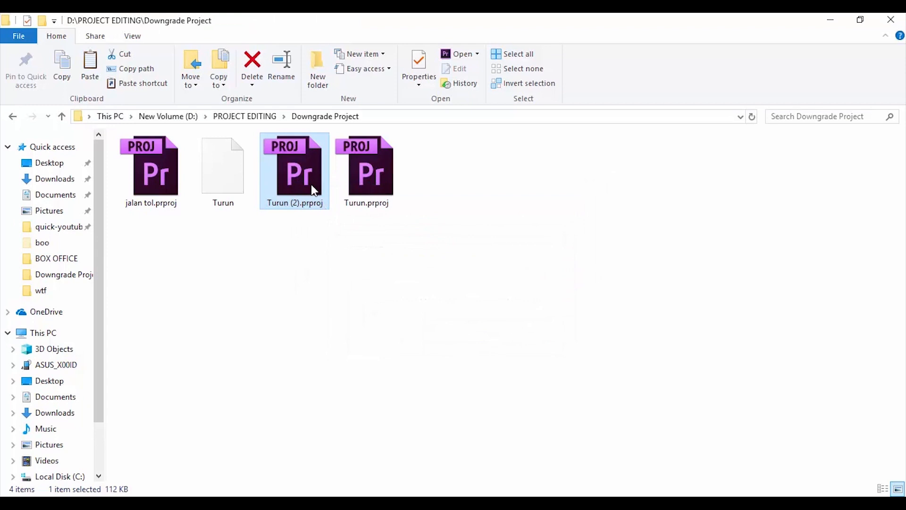
{"action": "mouse_move", "coordinate": [313, 185]}
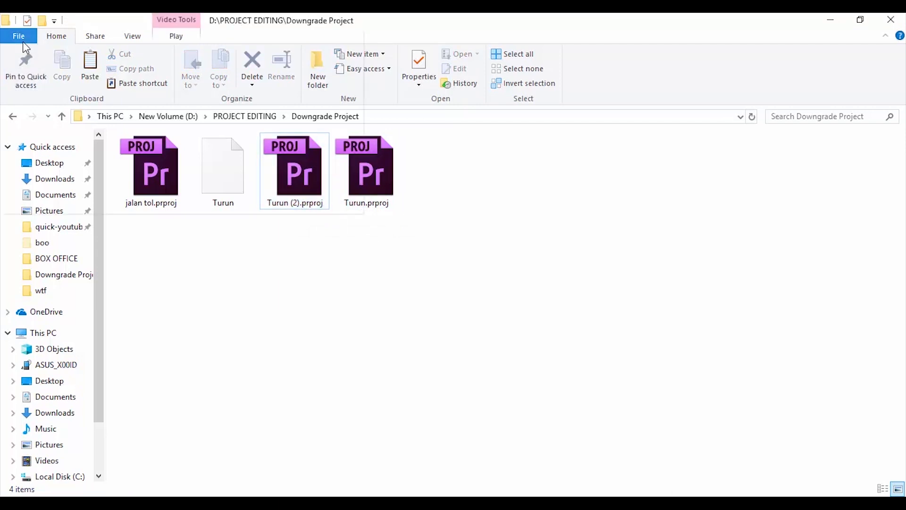
Step: Check the folder options keep file extensions visible, then select Turun (2).prproj
{"action": "left_click", "coordinate": [18, 36]}
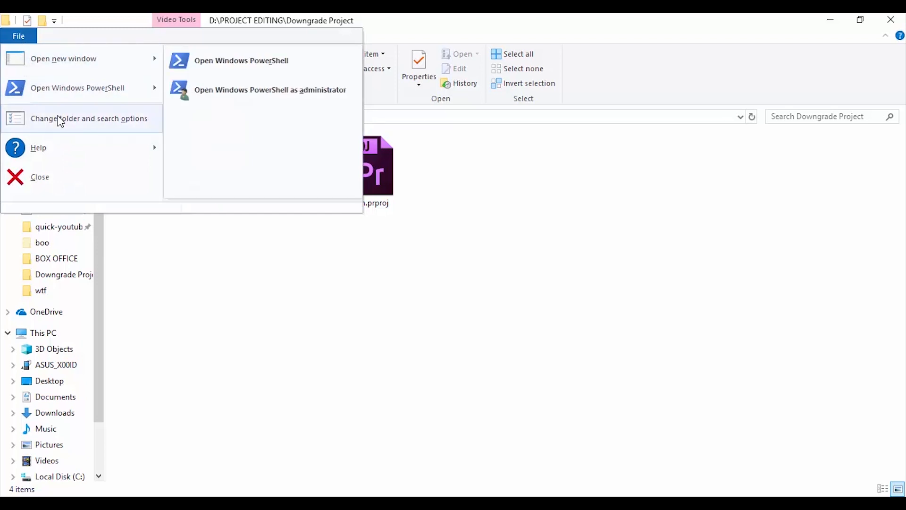
{"action": "left_click", "coordinate": [89, 118]}
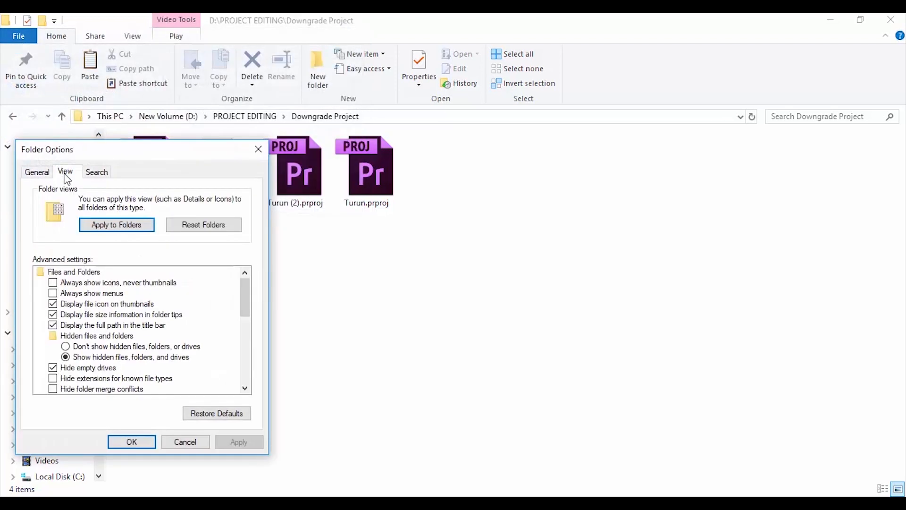
{"action": "mouse_move", "coordinate": [249, 301]}
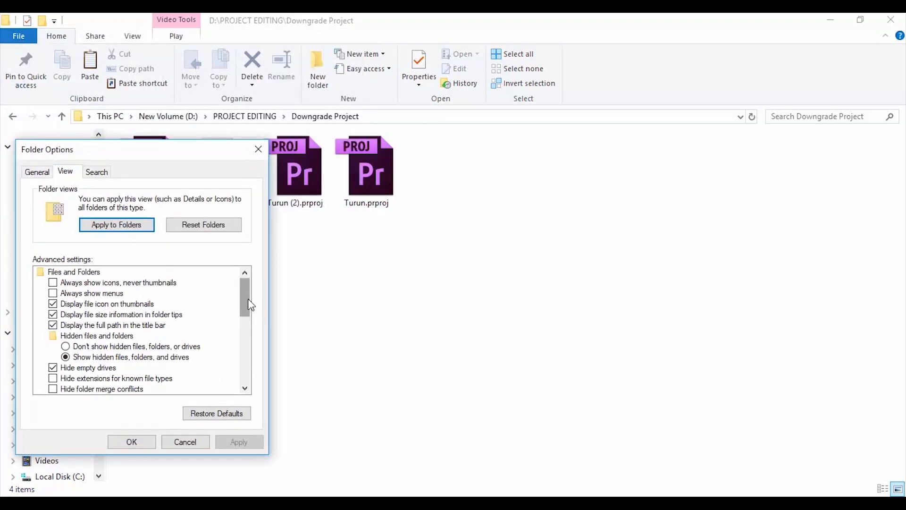
{"action": "scroll", "scroll_direction": "down", "scroll_amount": 3}
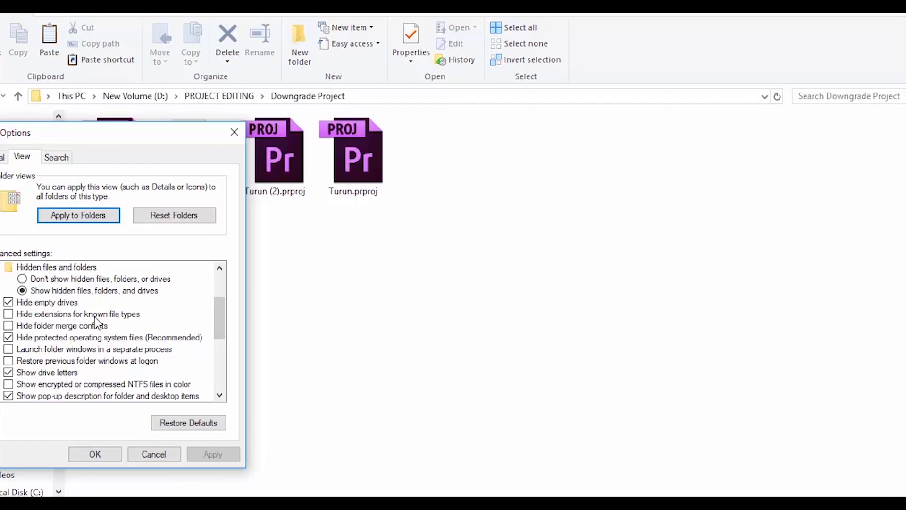
{"action": "mouse_move", "coordinate": [142, 324]}
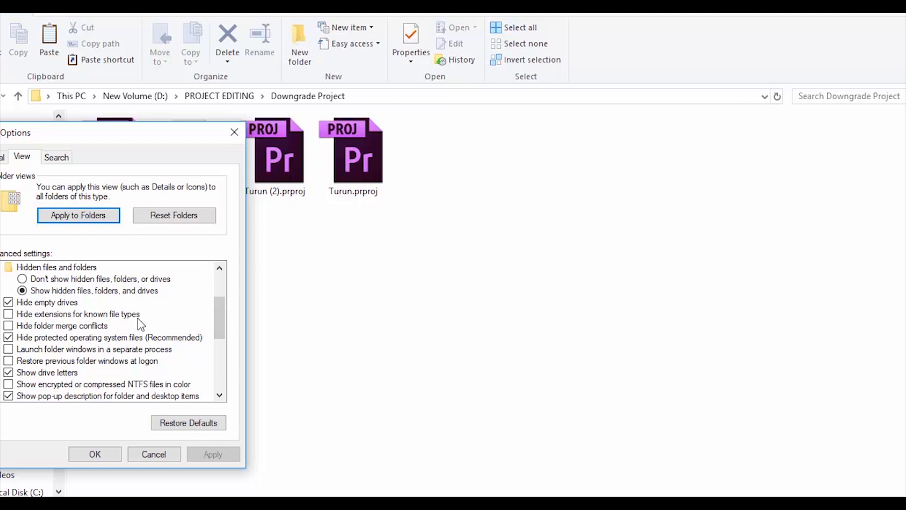
{"action": "left_click", "coordinate": [94, 454]}
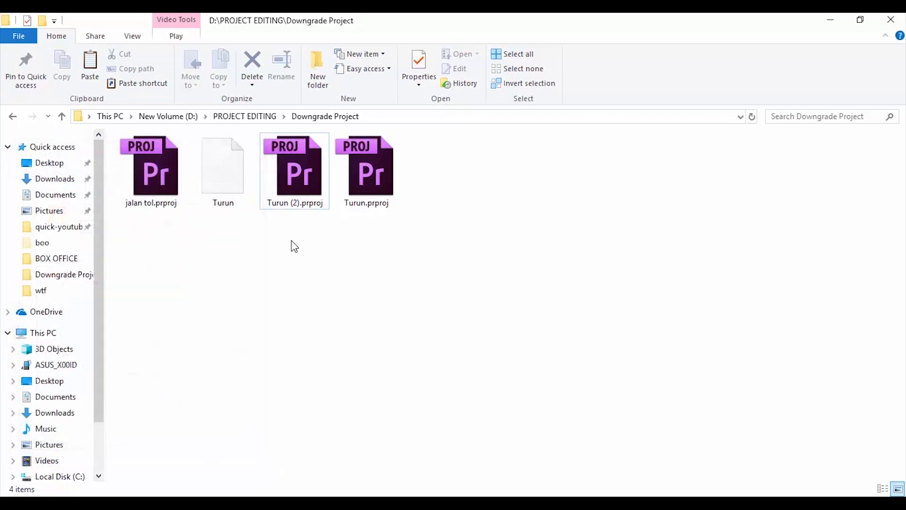
{"action": "left_click", "coordinate": [294, 171]}
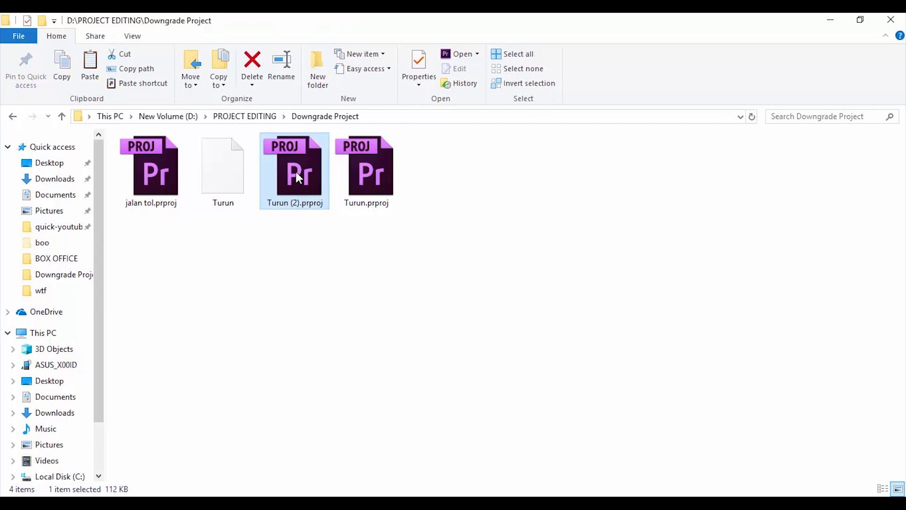
Step: Open Turun (2).prproj in Premiere Pro CC 2015, converting it under the name udahturun
{"action": "double_click", "coordinate": [294, 171]}
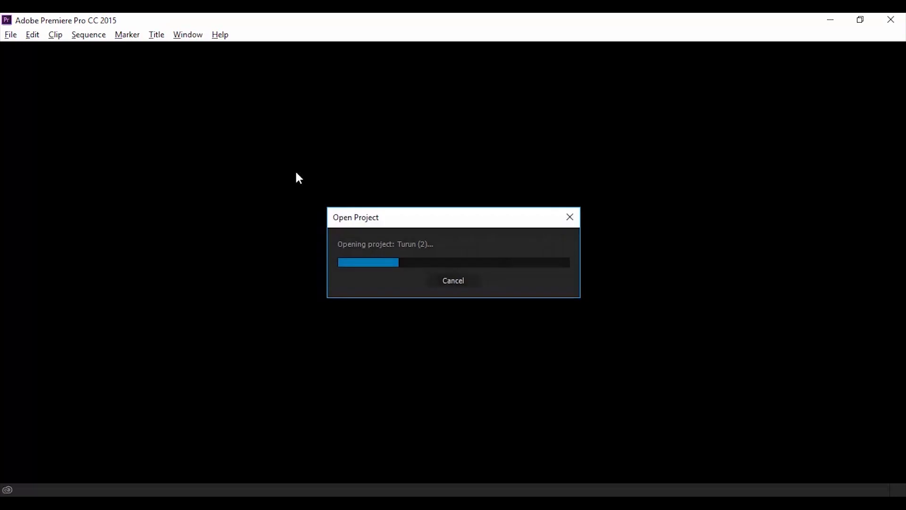
{"action": "mouse_move", "coordinate": [387, 320]}
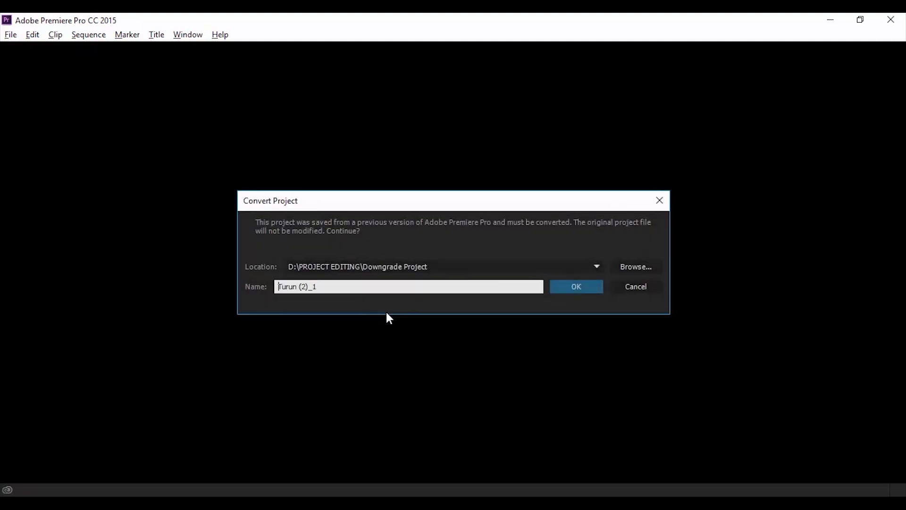
{"action": "mouse_move", "coordinate": [305, 244]}
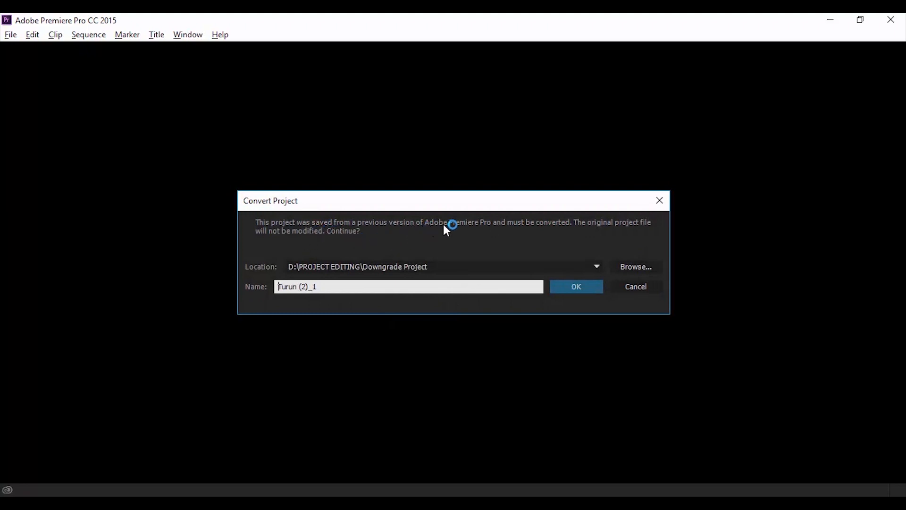
{"action": "type", "text": "udahturun"}
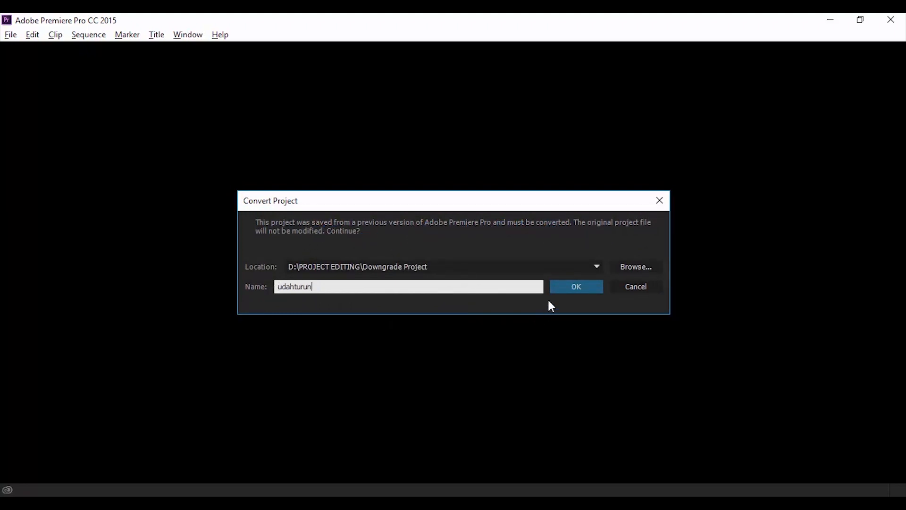
{"action": "left_click", "coordinate": [575, 286]}
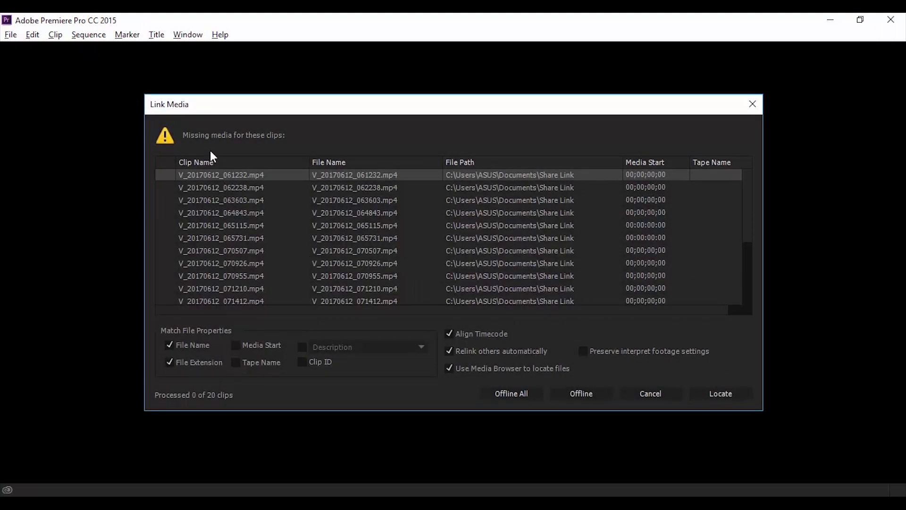
Step: Review the Link Media list and set the first missing clip offline
{"action": "scroll", "scroll_direction": "down", "scroll_amount": 3}
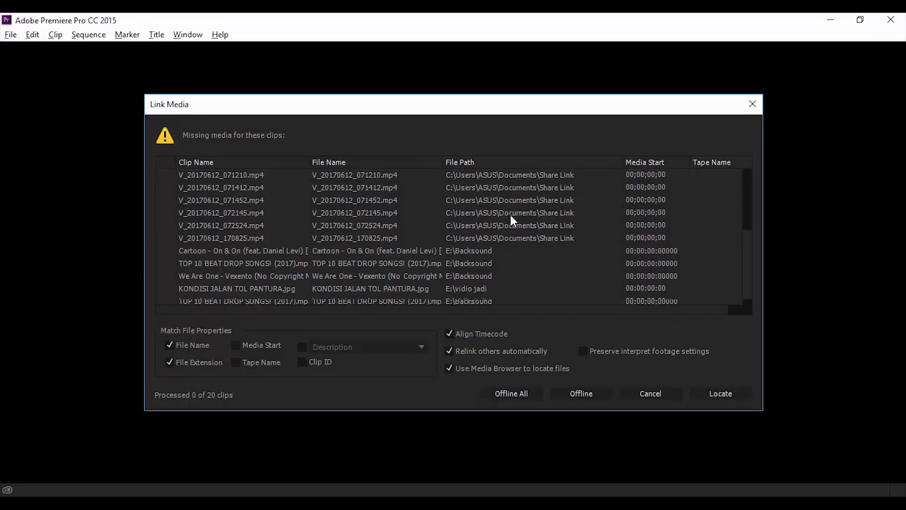
{"action": "scroll", "scroll_direction": "up", "scroll_amount": 3}
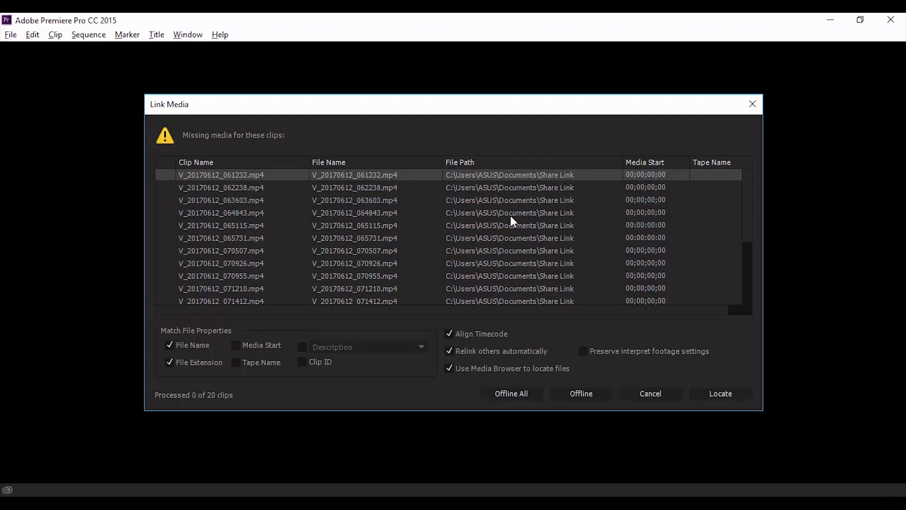
{"action": "scroll", "scroll_direction": "down", "scroll_amount": 3}
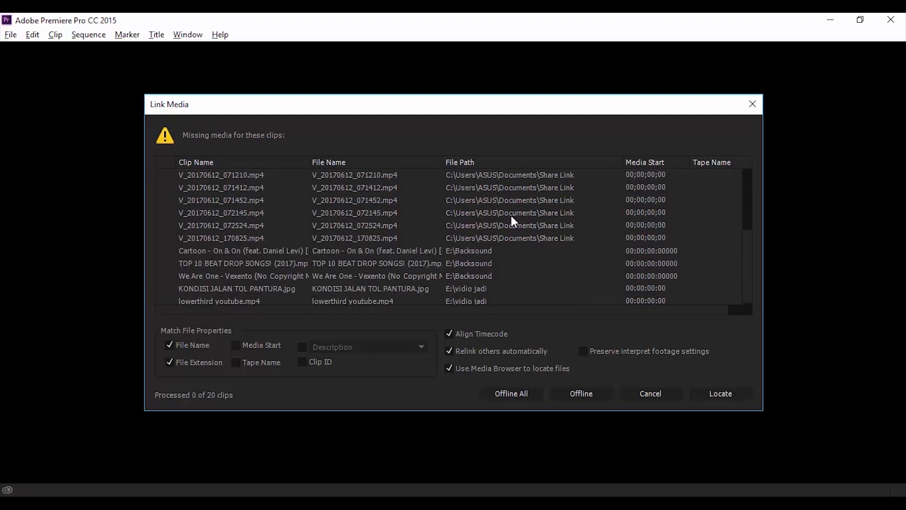
{"action": "scroll", "scroll_direction": "up", "scroll_amount": 3}
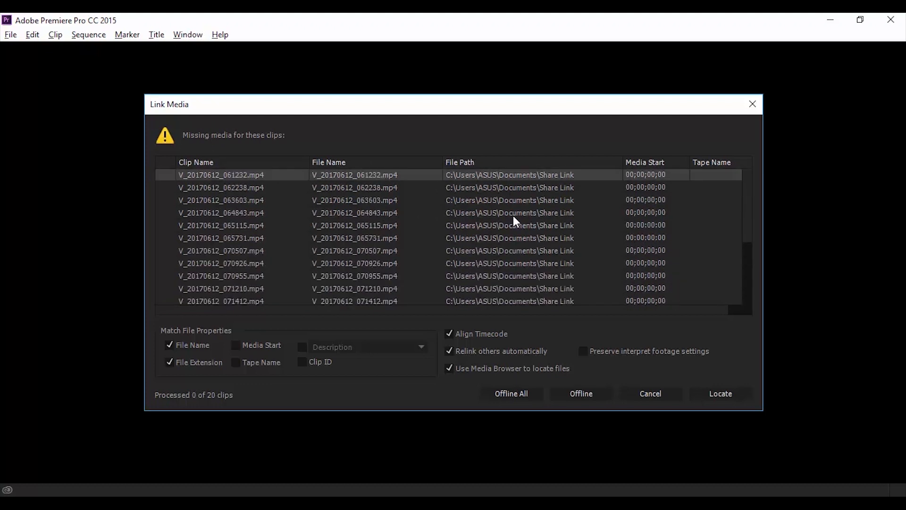
{"action": "mouse_move", "coordinate": [650, 394]}
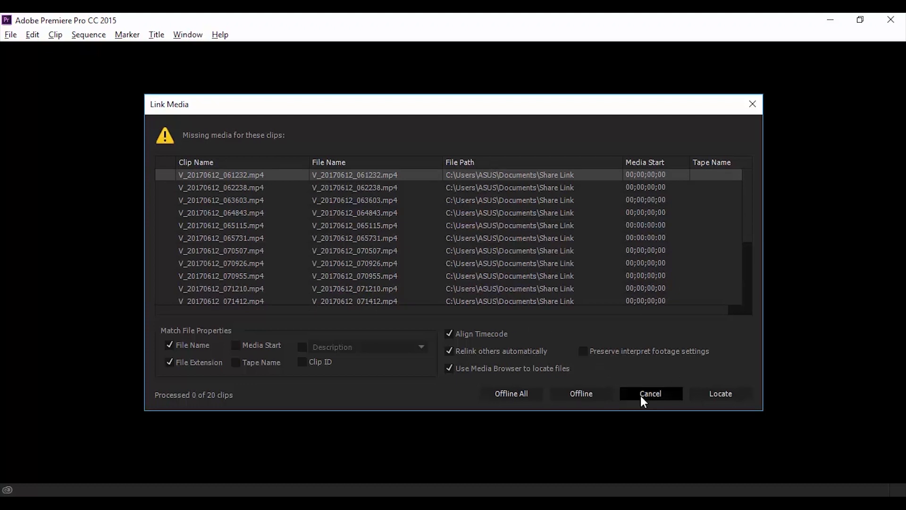
{"action": "left_click", "coordinate": [581, 394]}
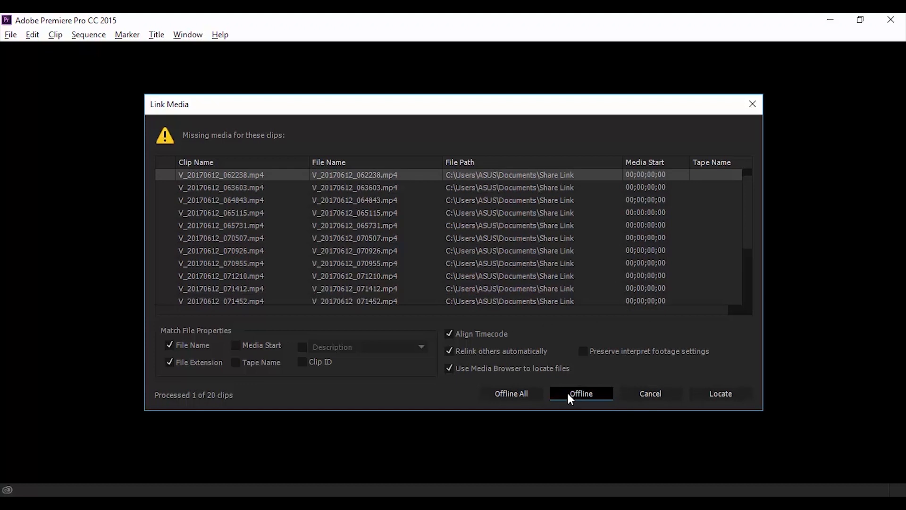
{"action": "mouse_move", "coordinate": [668, 397]}
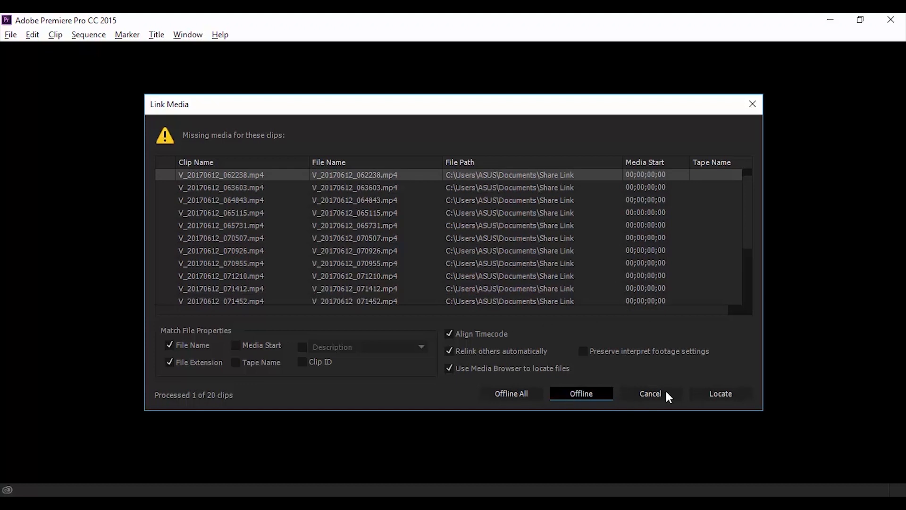
{"action": "mouse_move", "coordinate": [550, 387]}
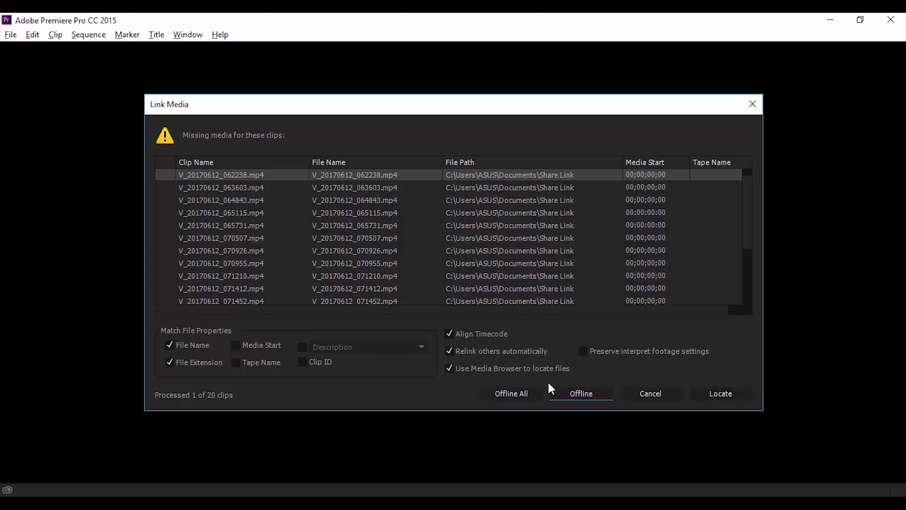
{"action": "mouse_move", "coordinate": [721, 394]}
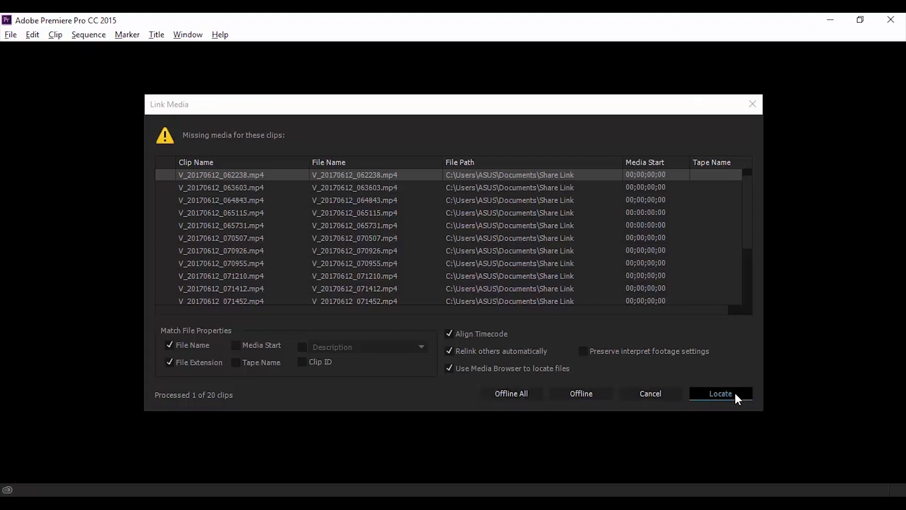
Step: Start locating the missing clip file, then cancel the Locate File dialog without relinking
{"action": "left_click", "coordinate": [720, 393]}
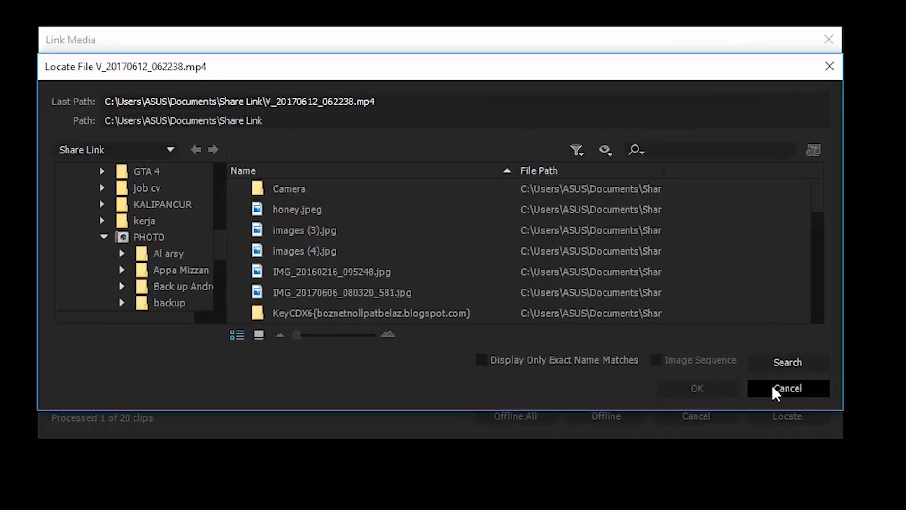
{"action": "left_click", "coordinate": [788, 388]}
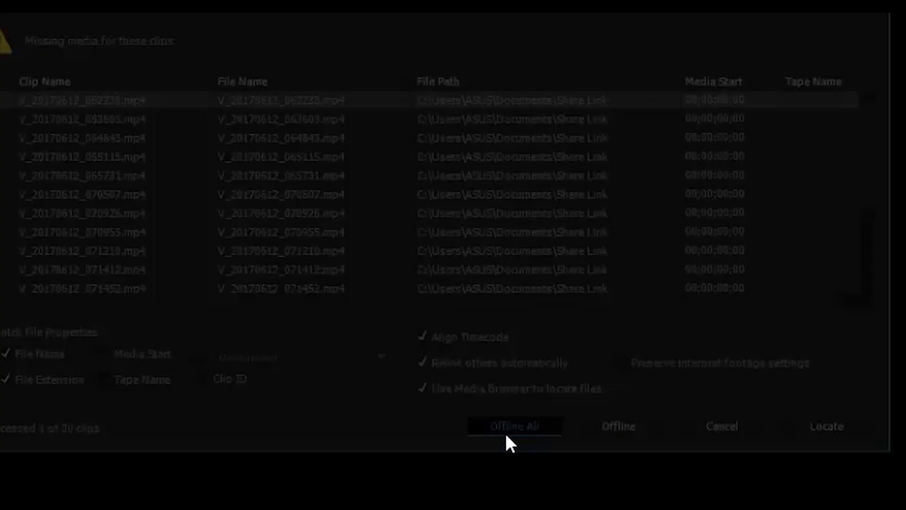
Step: Set all remaining missing clips offline so the udahturun project finishes opening
{"action": "left_click", "coordinate": [514, 426]}
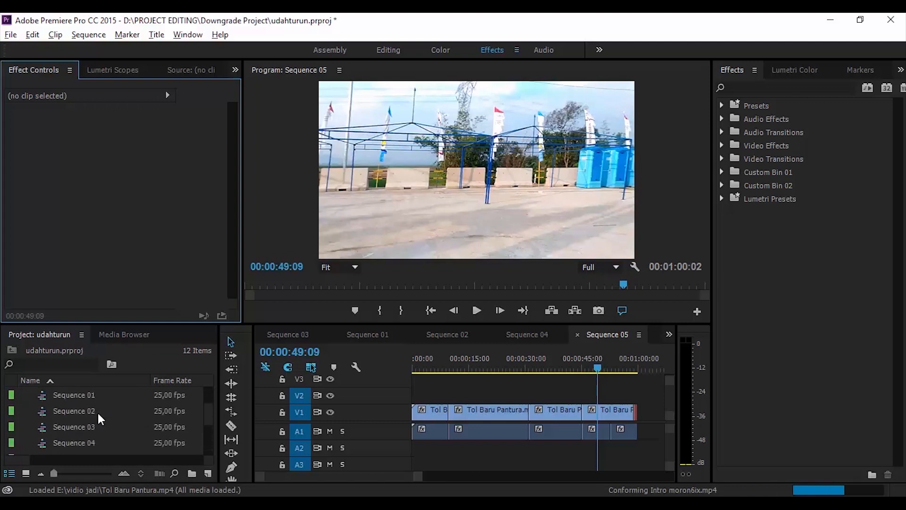
{"action": "left_click", "coordinate": [541, 368]}
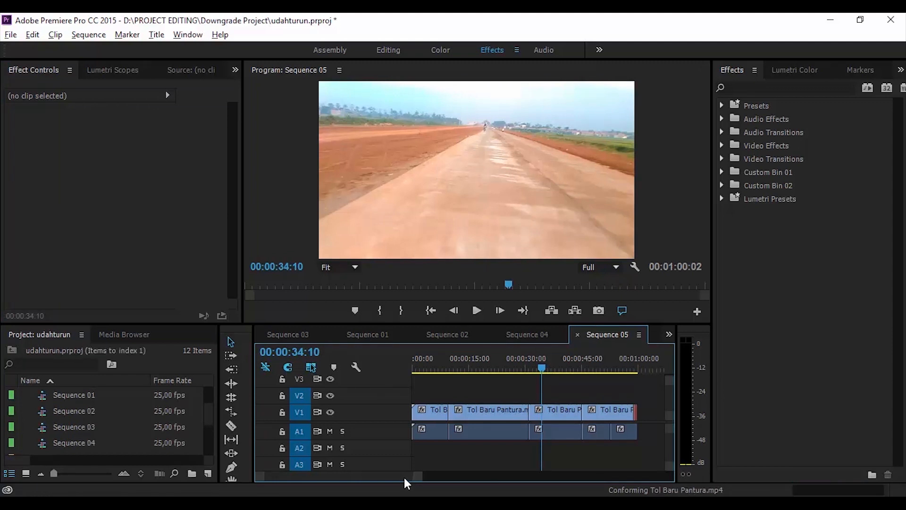
Step: Move the playhead near the start of Sequence 05 and play its road footage
{"action": "left_click", "coordinate": [432, 369]}
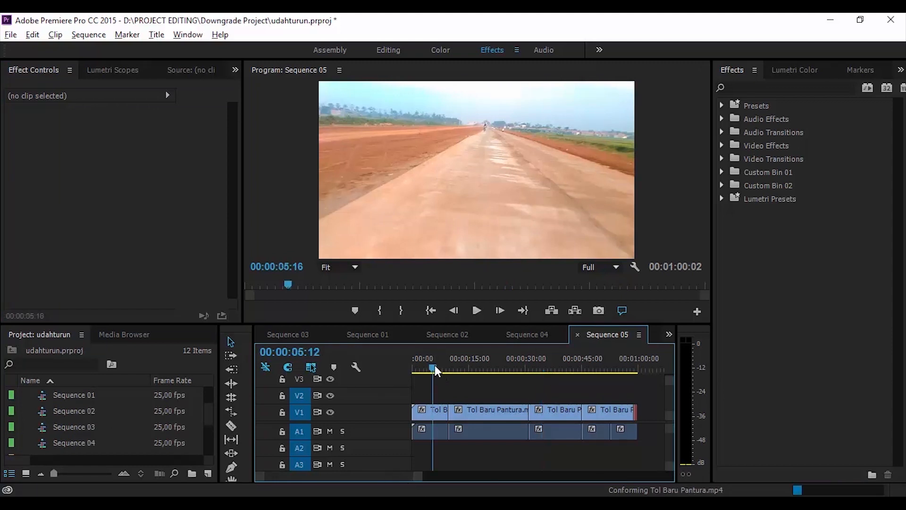
{"action": "left_click", "coordinate": [433, 369]}
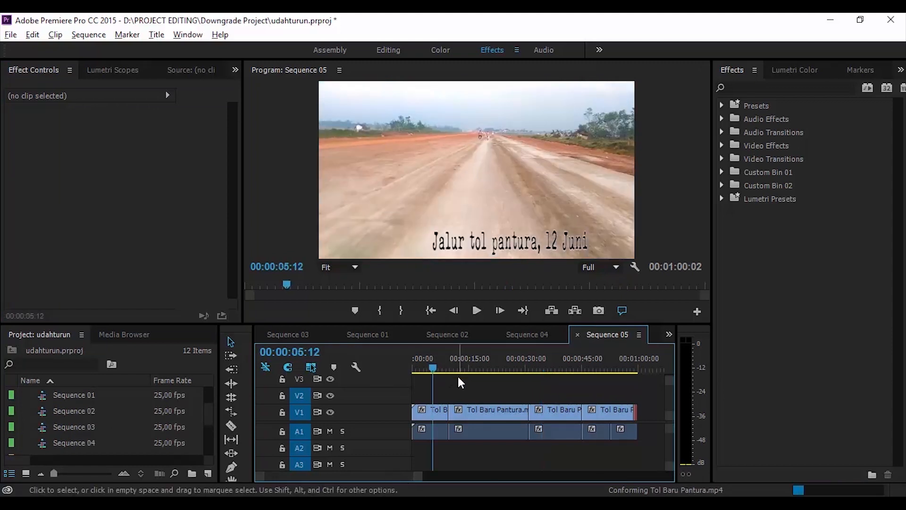
{"action": "mouse_move", "coordinate": [469, 379]}
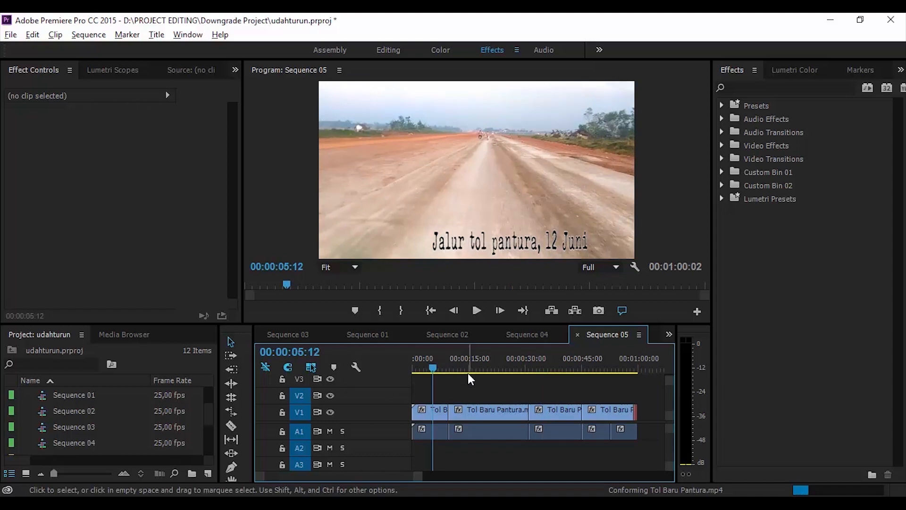
{"action": "left_click", "coordinate": [476, 311]}
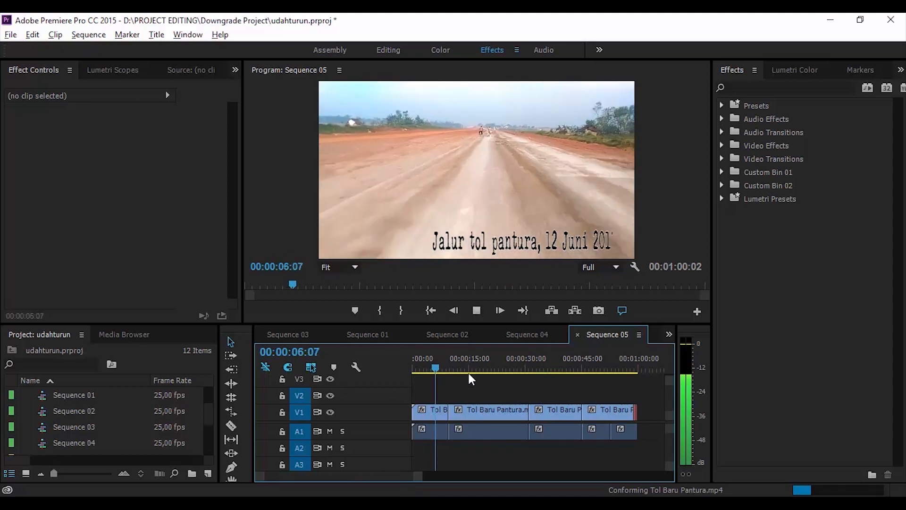